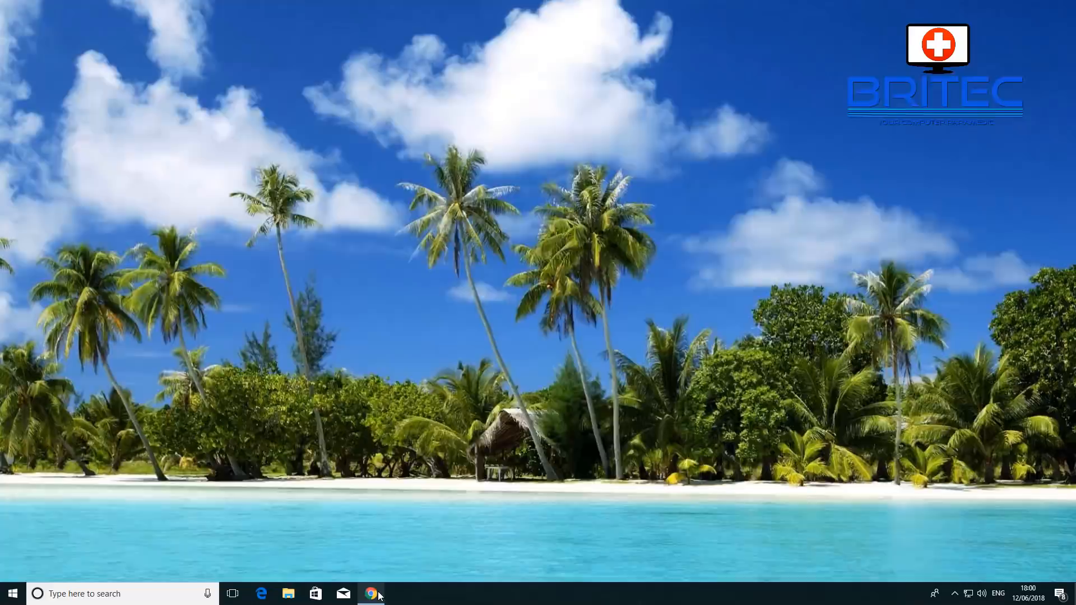
Bring up Microsoft's Download Windows 10 page in Google Chrome from the taskbar
left_click(371, 593)
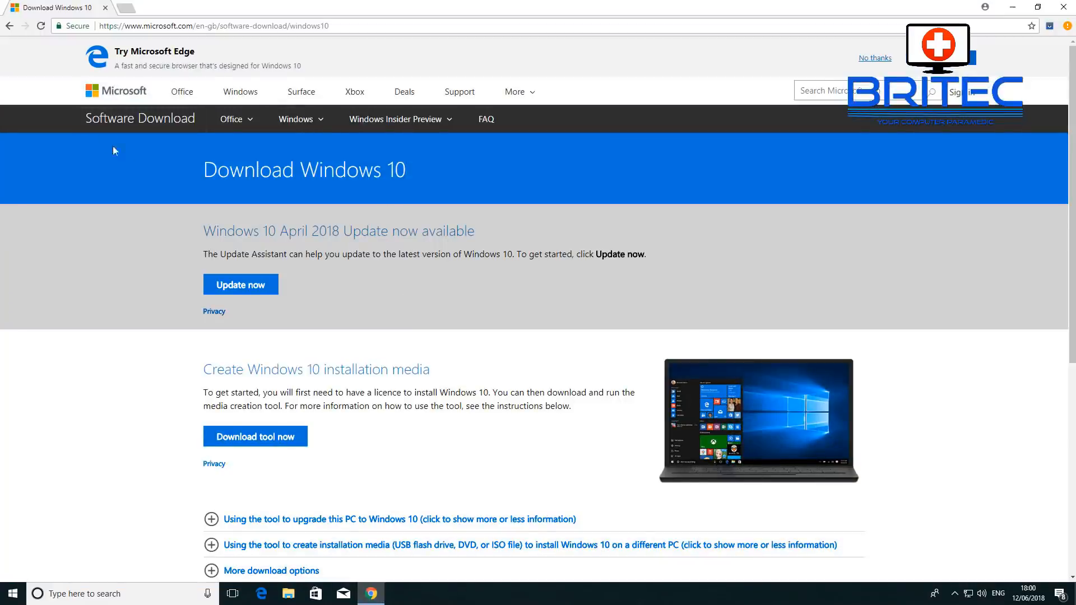
mouse_move(293, 290)
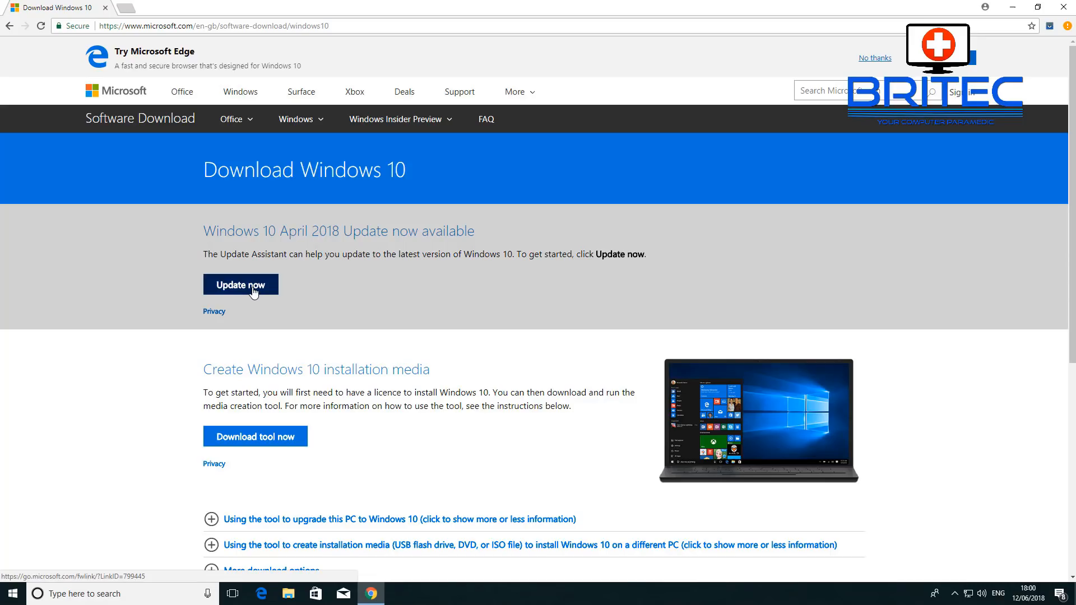
mouse_move(235, 427)
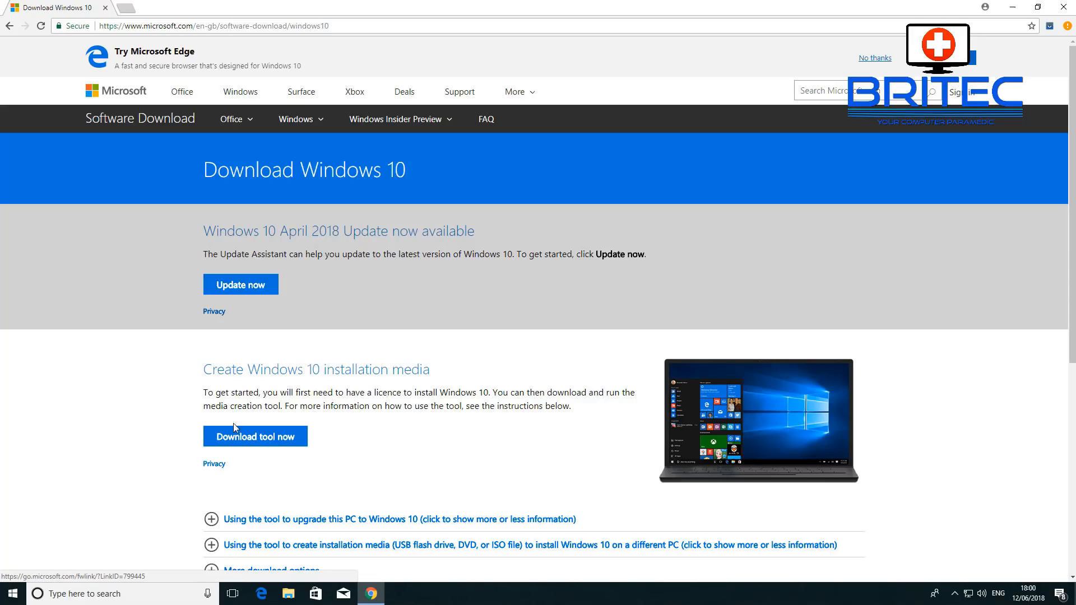
mouse_move(255, 436)
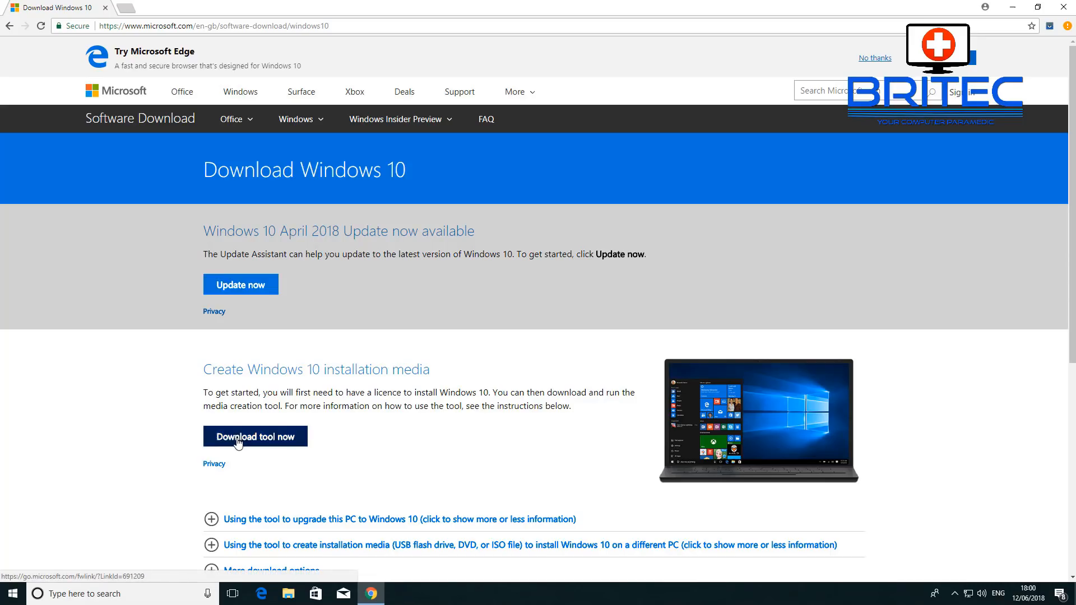
Download the media creation tool and launch MediaCreationTool1803.exe from the download bar
left_click(254, 436)
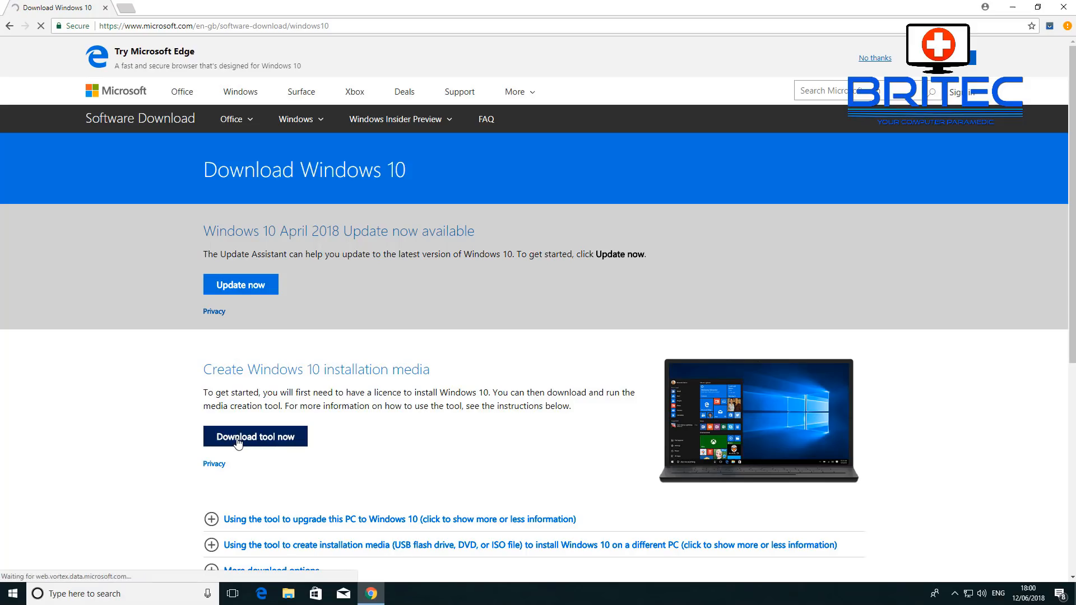
left_click(254, 436)
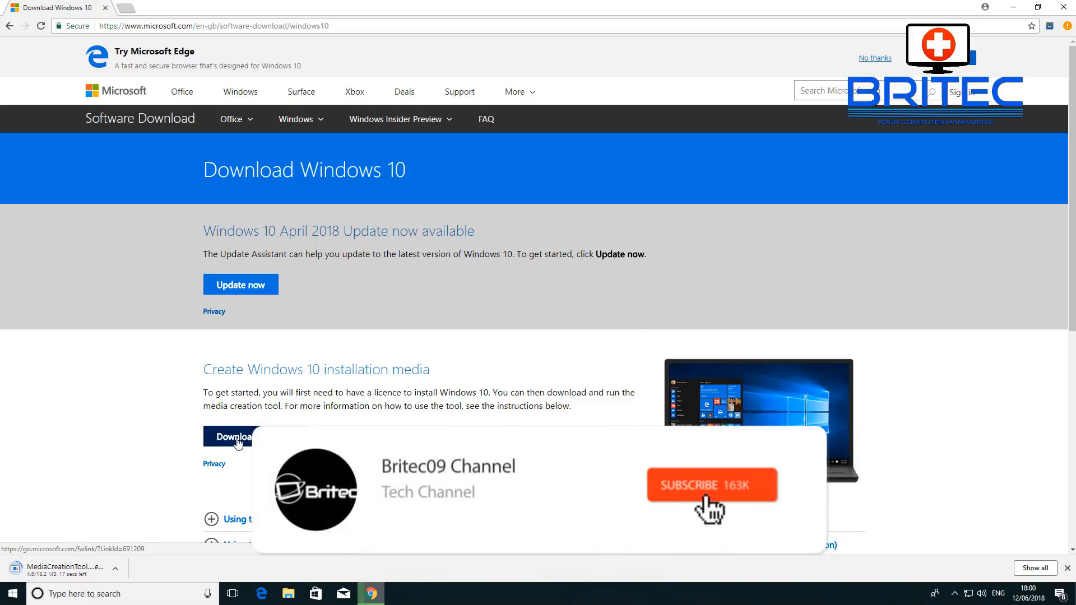
left_click(711, 484)
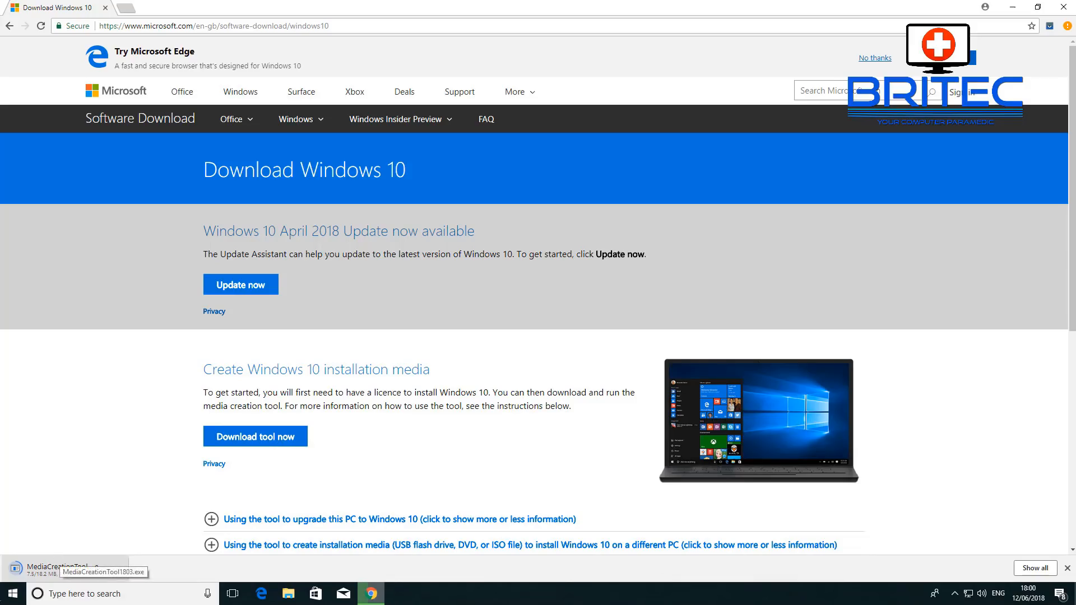
mouse_move(241, 519)
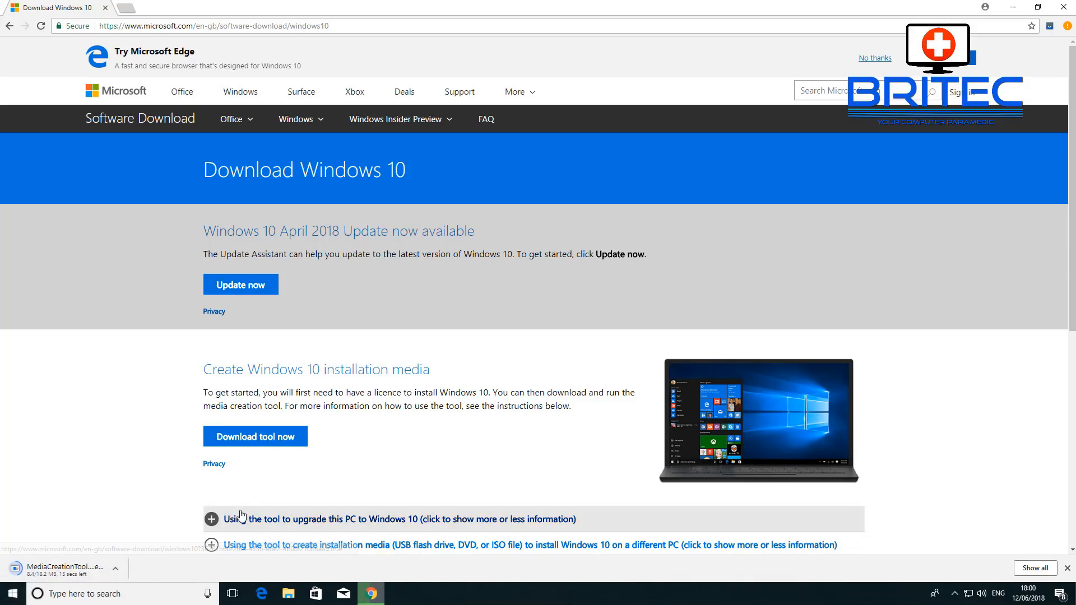
mouse_move(256, 503)
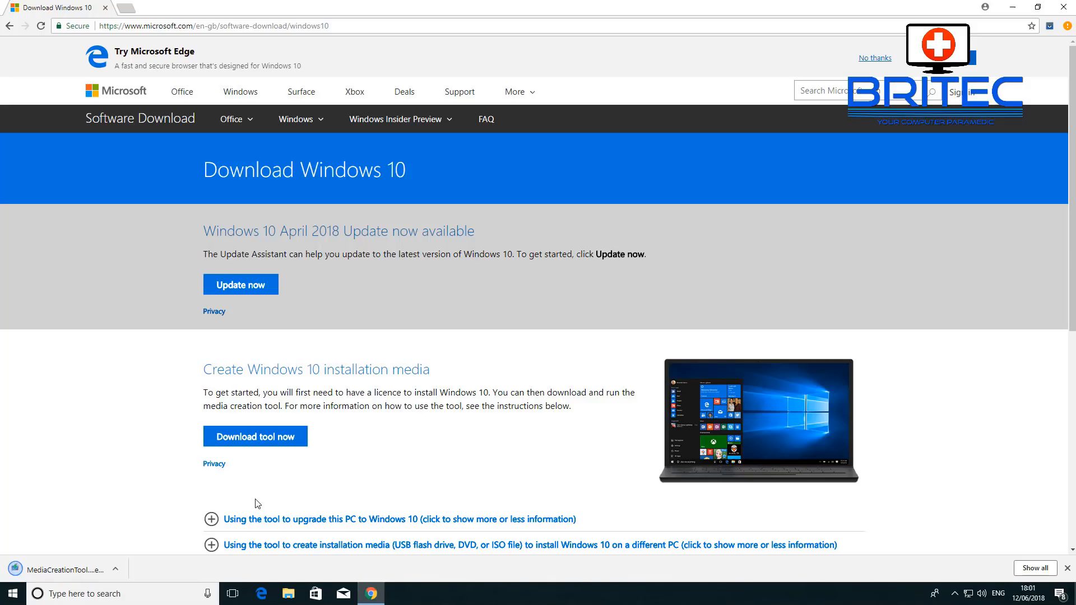
mouse_move(95, 550)
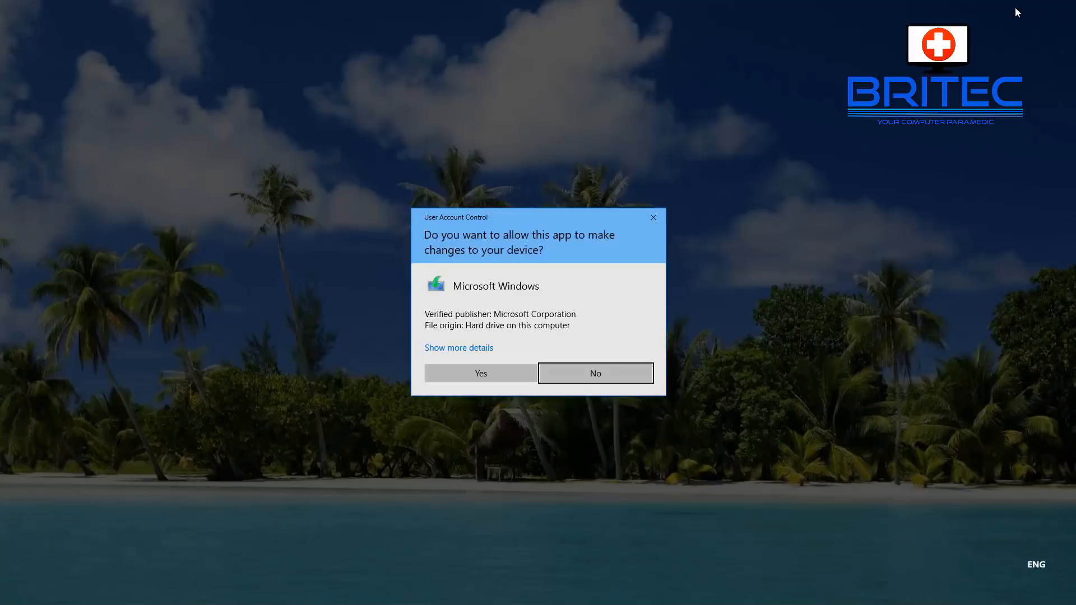
Allow the tool to make changes via the UAC prompt and minimize Chrome to reveal Setup
left_click(480, 373)
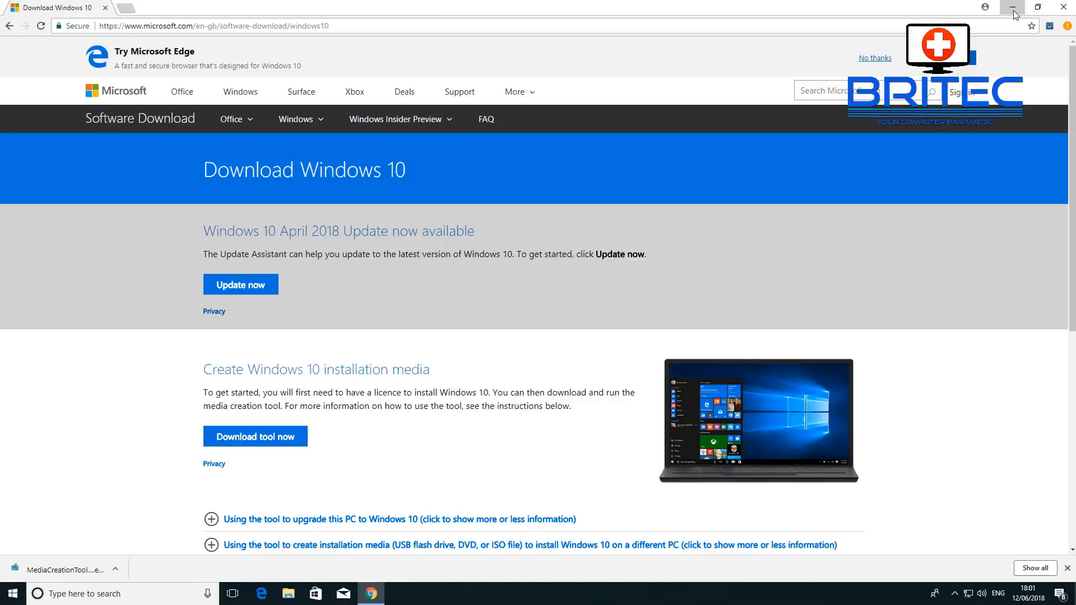
left_click(1013, 7)
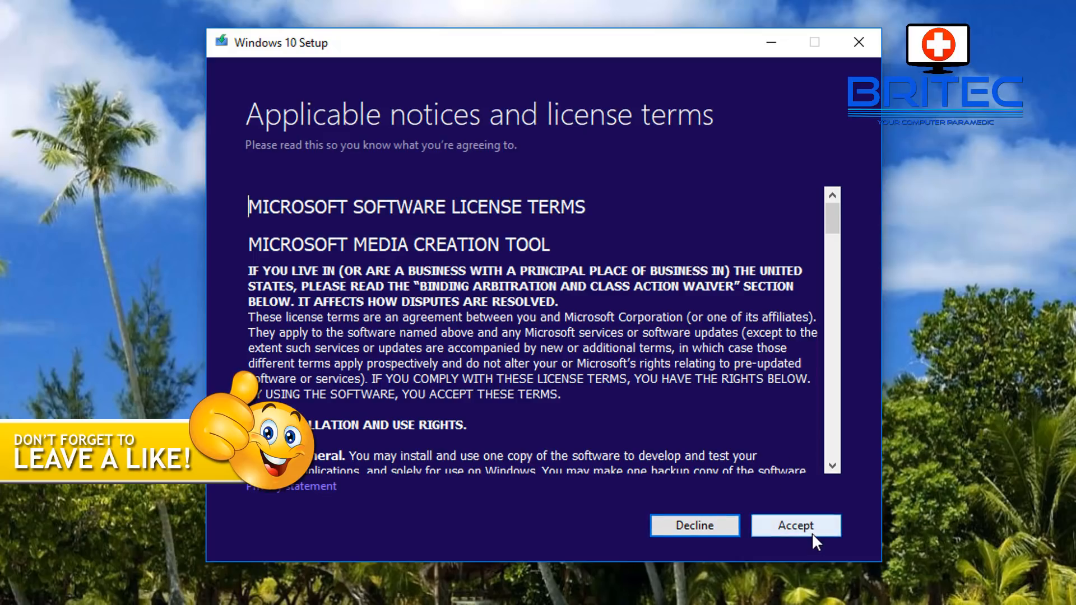
Accept the tool's license terms and proceed with 'Upgrade this PC now', starting the download
left_click(796, 525)
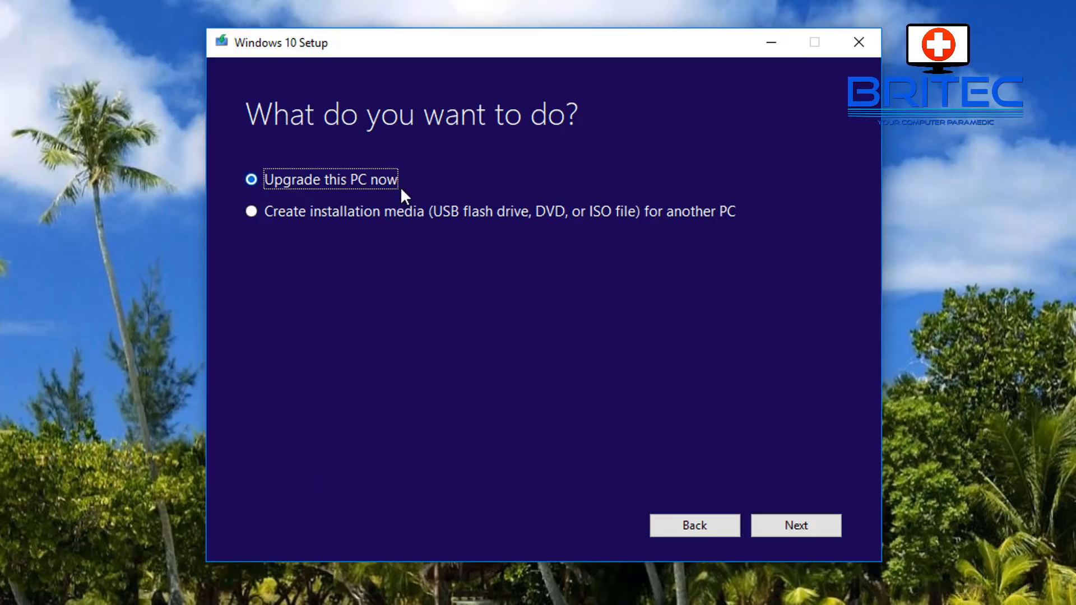
mouse_move(364, 194)
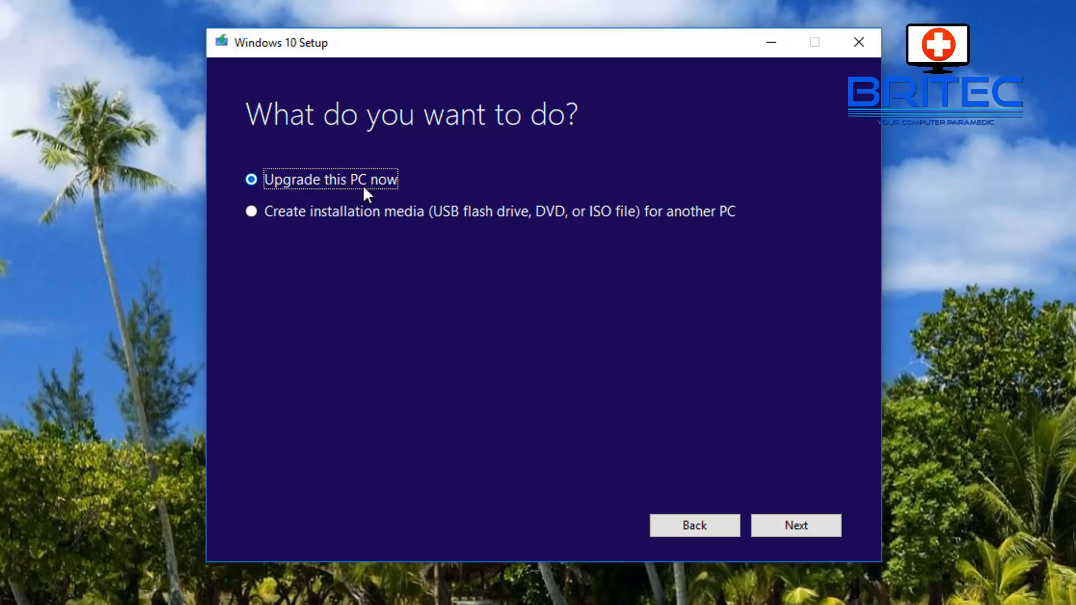
left_click(796, 526)
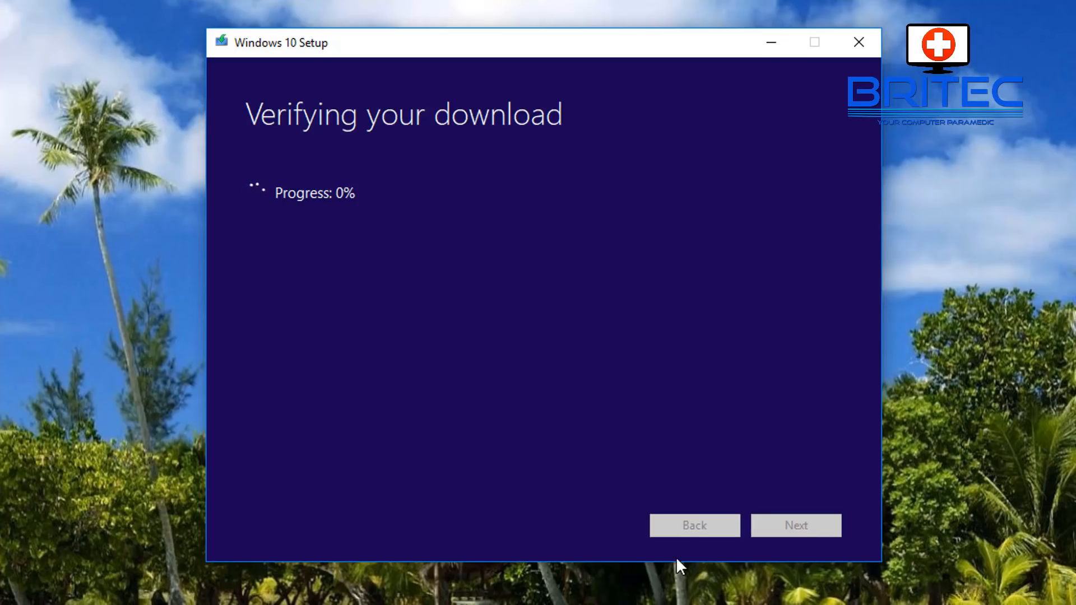
mouse_move(522, 437)
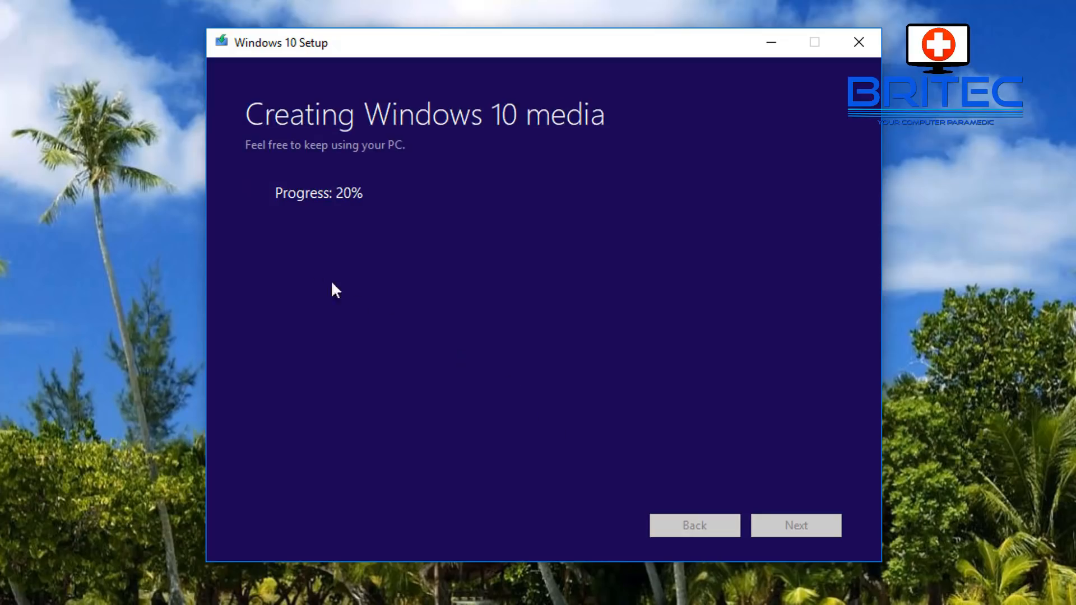
mouse_move(370, 213)
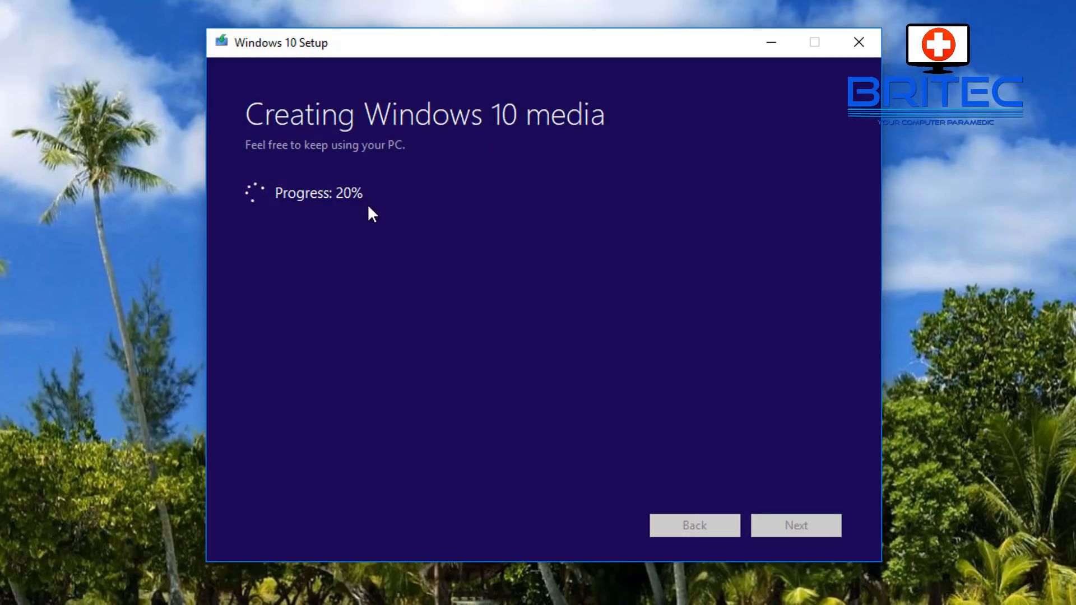
mouse_move(444, 464)
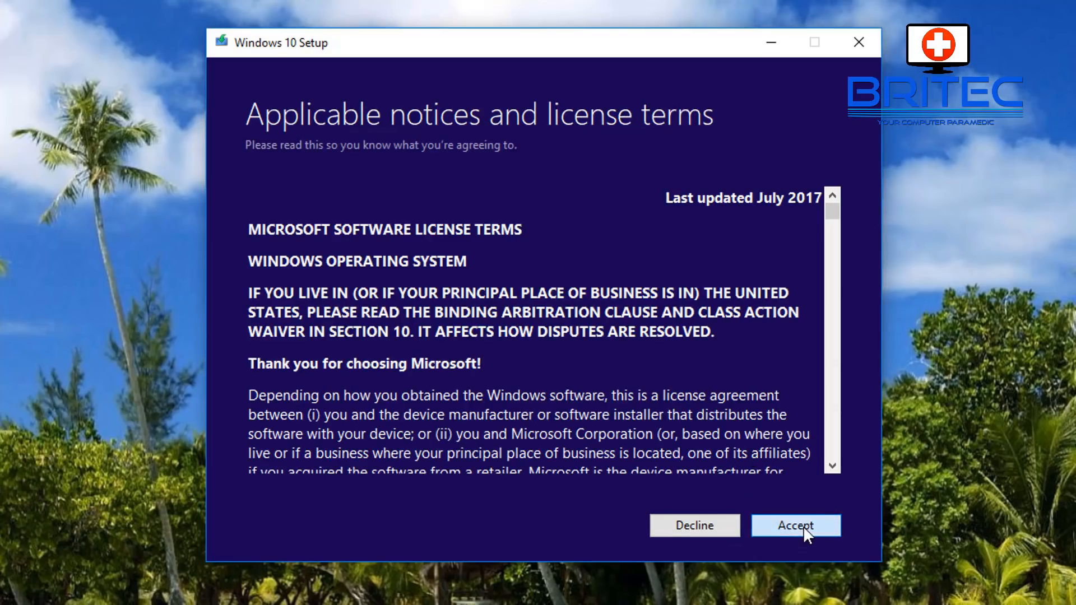
Accept the Windows license terms to reach the Ready to install summary for Windows 10 Pro
left_click(795, 525)
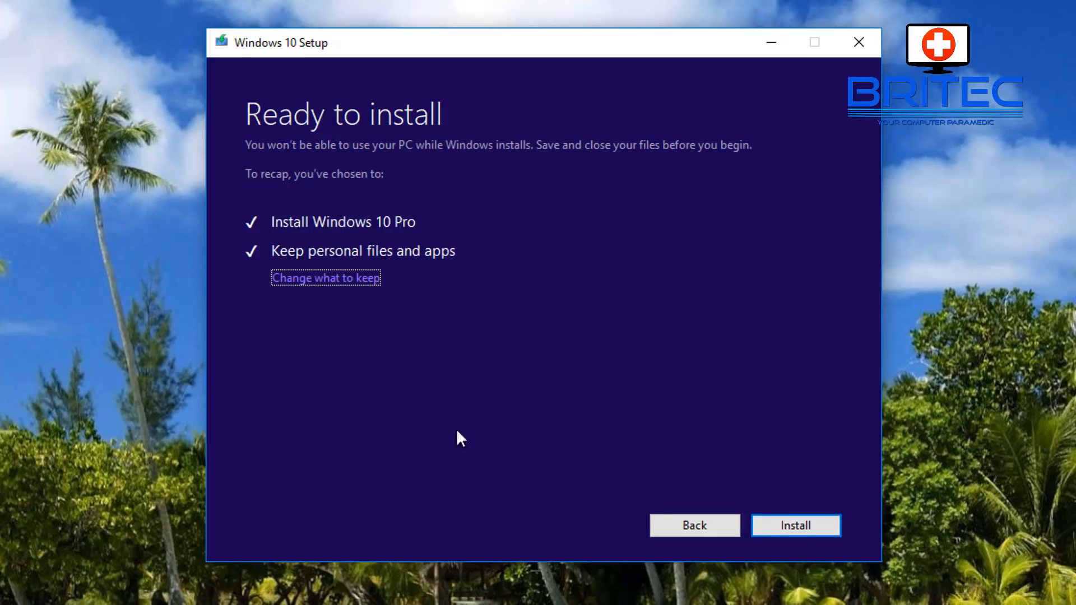
mouse_move(465, 236)
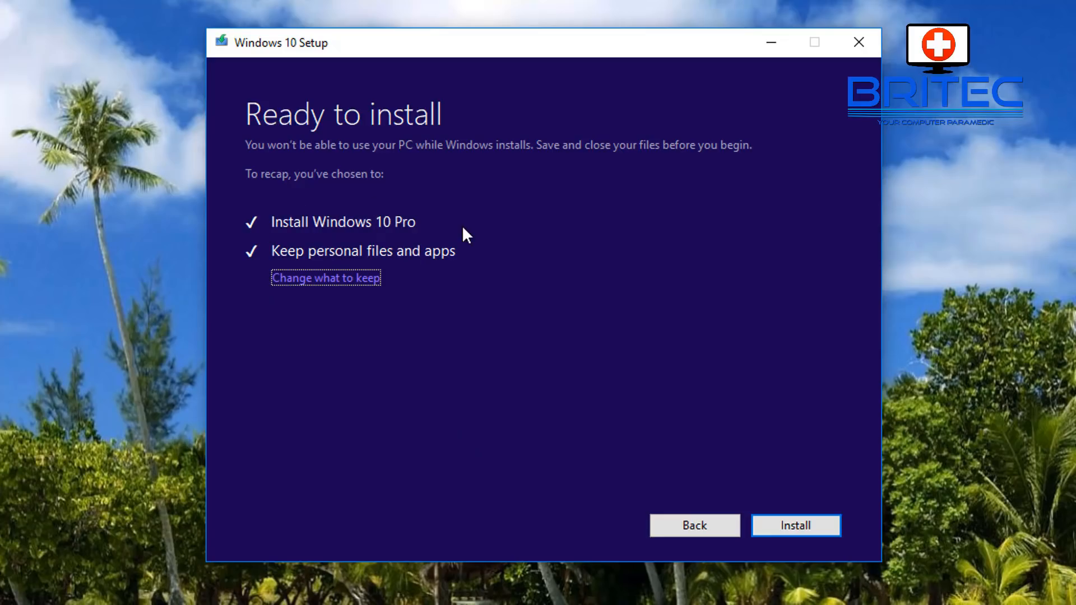
mouse_move(443, 270)
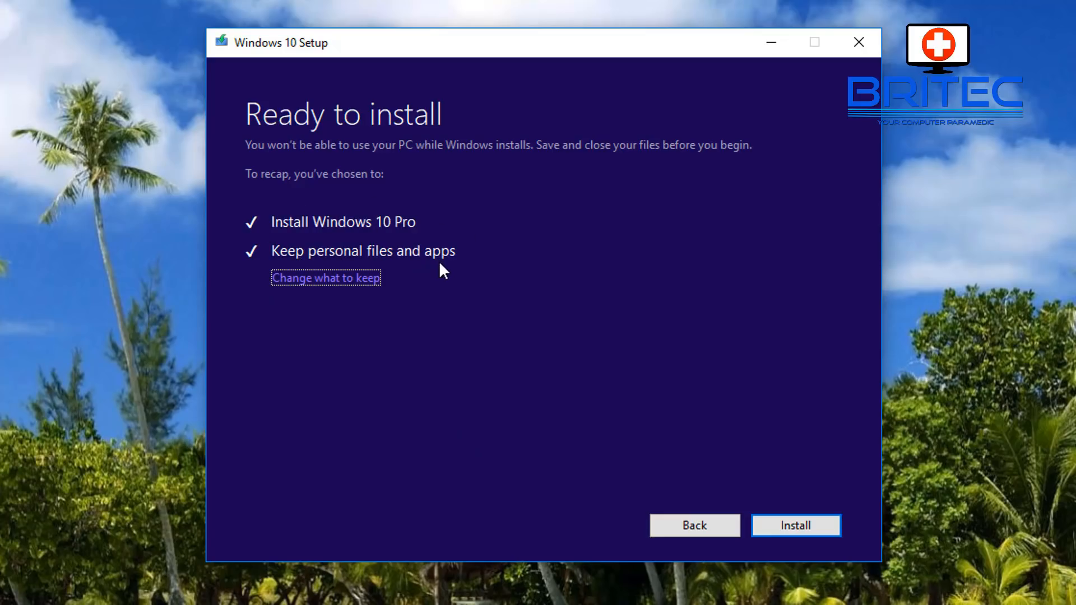
mouse_move(323, 285)
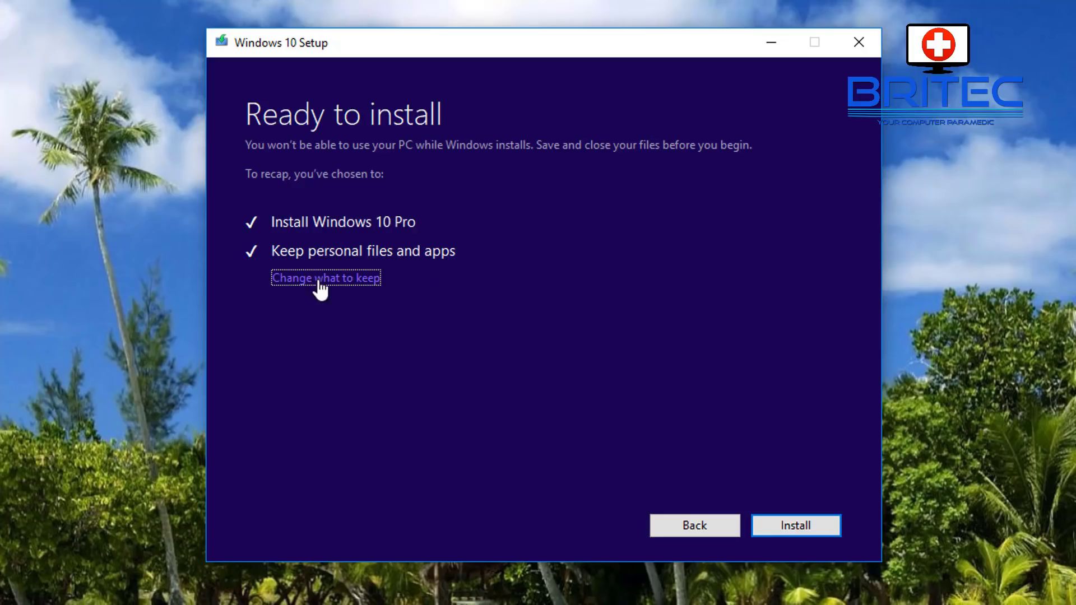
Select 'Keep personal files and apps' under Change what to keep and continue to the update check
left_click(325, 277)
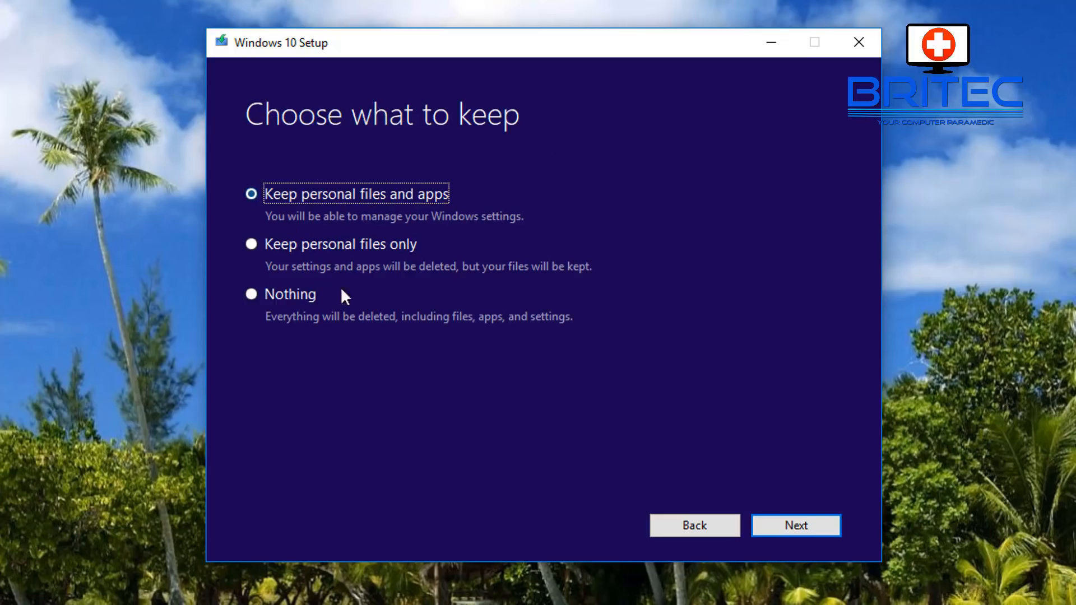
mouse_move(441, 218)
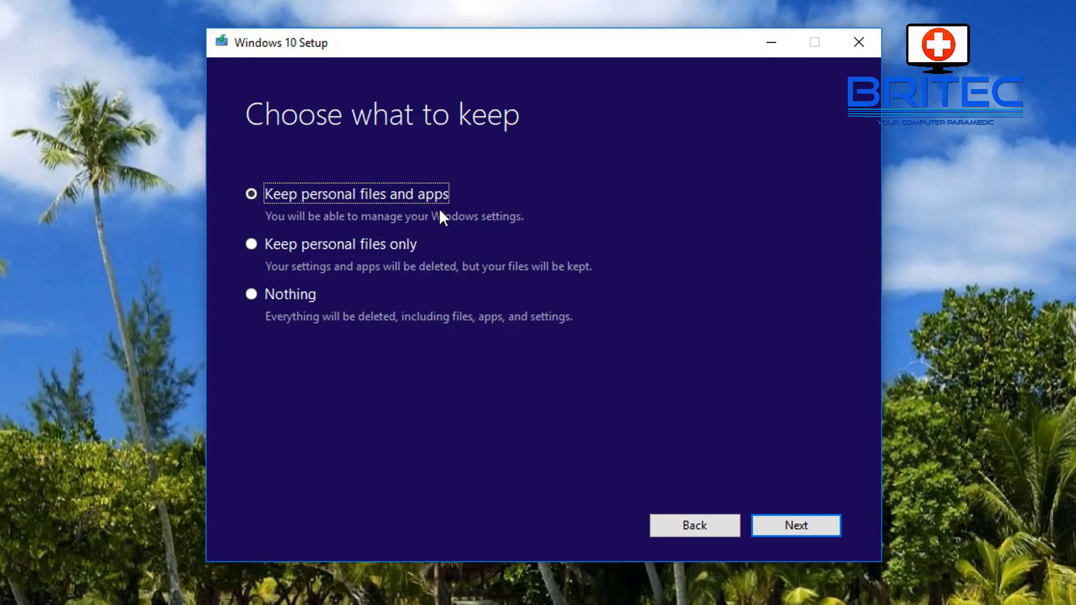
mouse_move(402, 258)
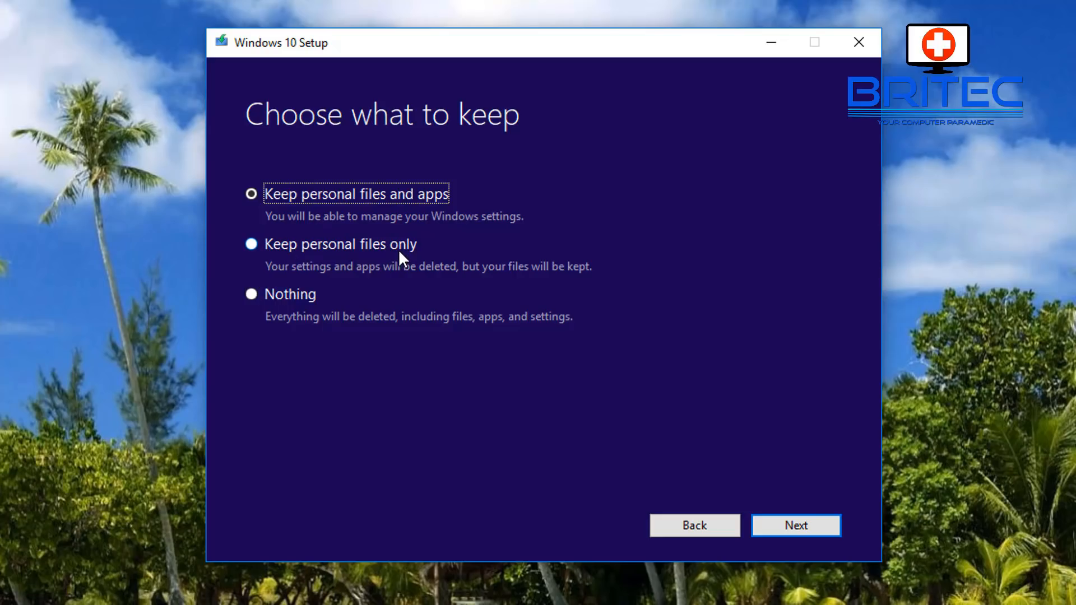
mouse_move(232, 304)
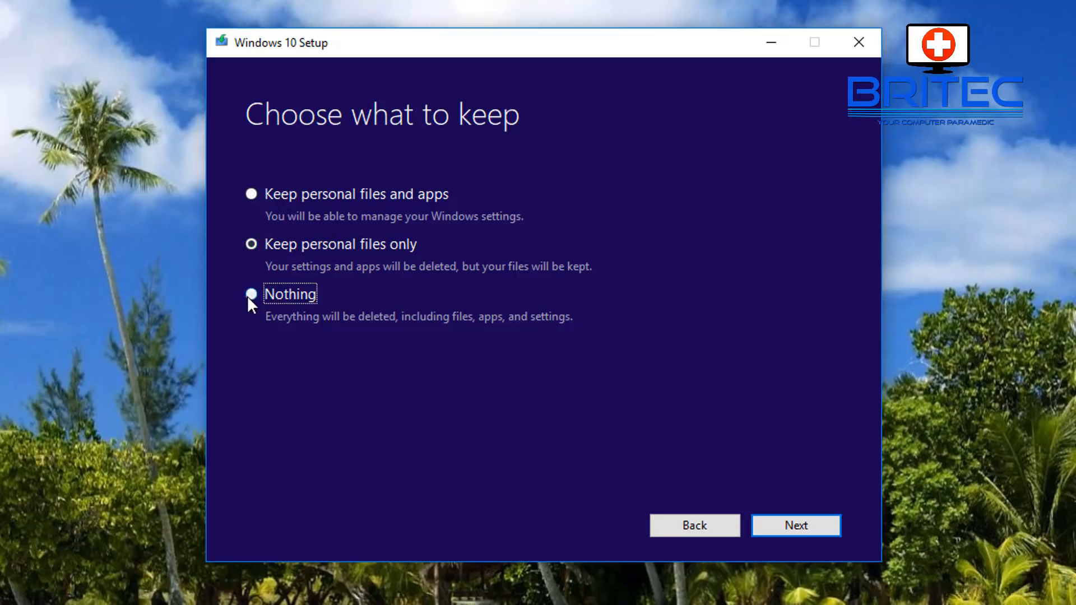
left_click(251, 194)
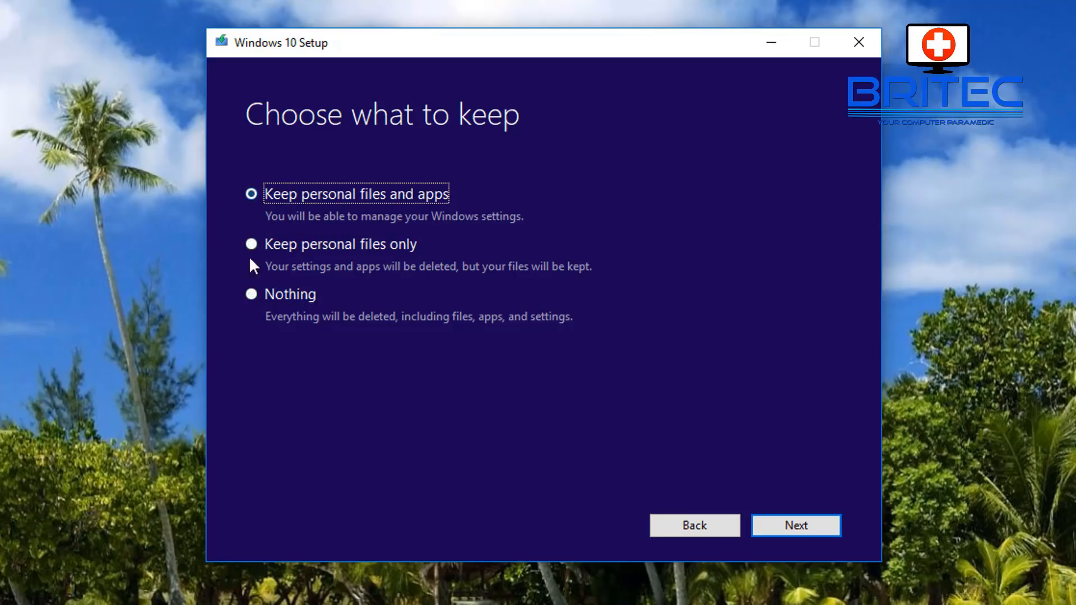
left_click(795, 525)
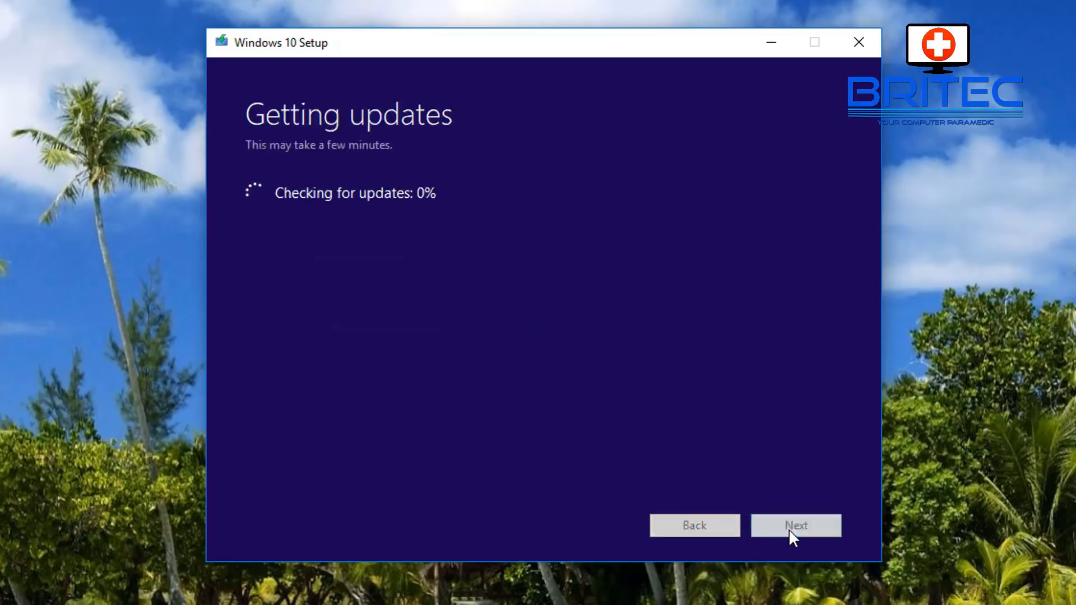
Continue past Getting updates back to the Ready to install summary
left_click(796, 526)
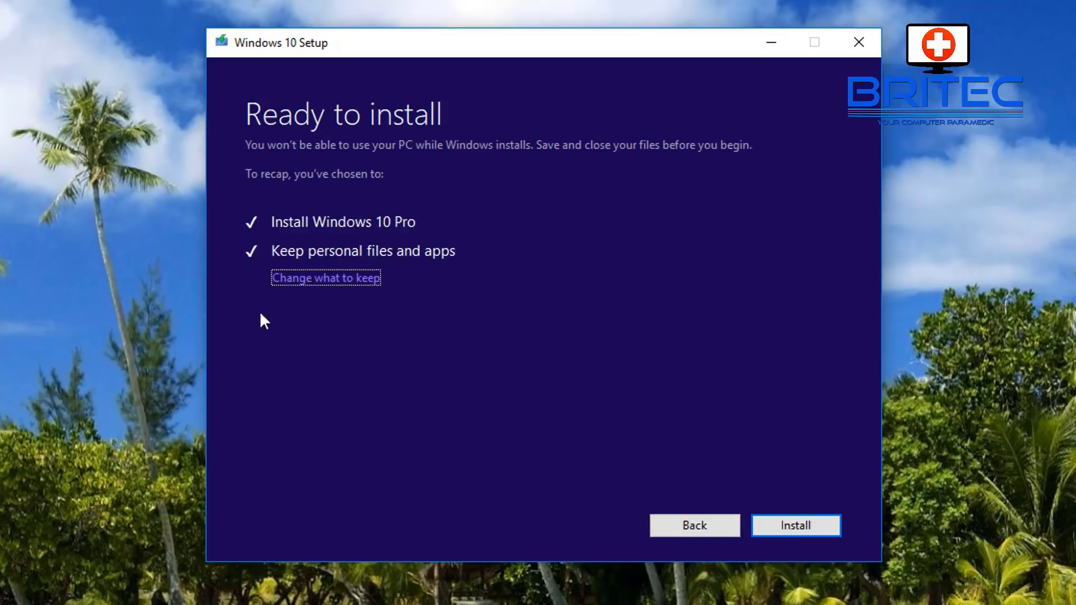
mouse_move(353, 285)
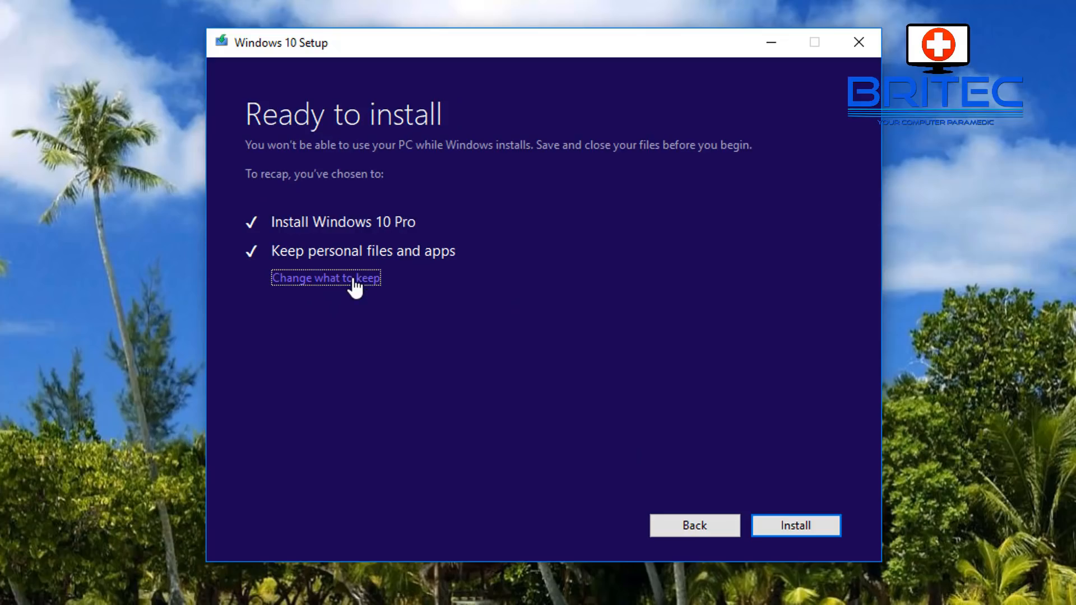
mouse_move(341, 291)
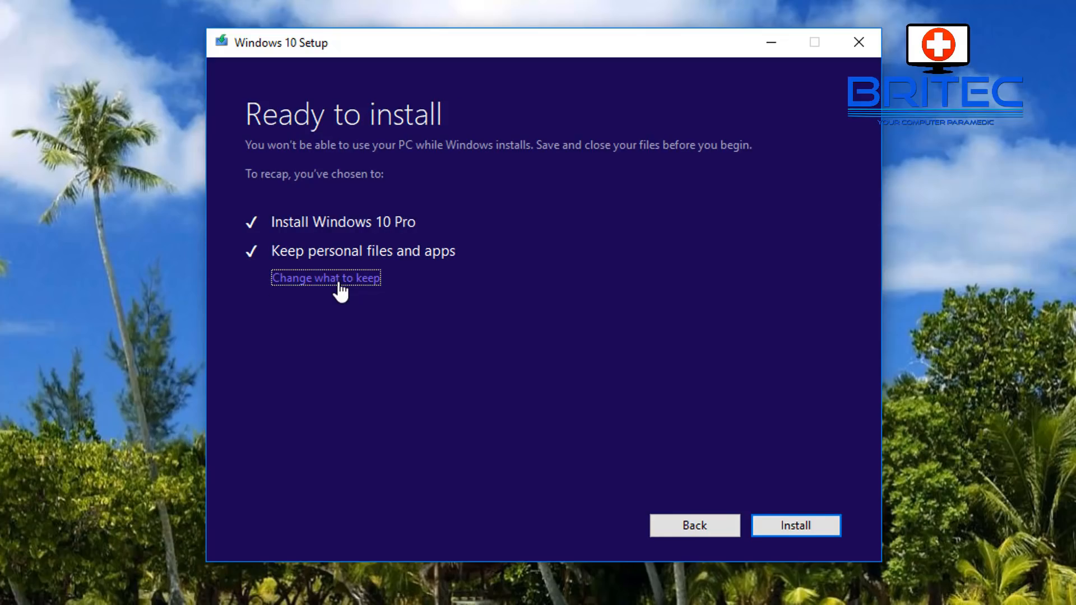
Start installing Windows 10 Pro with personal files and apps kept
left_click(795, 525)
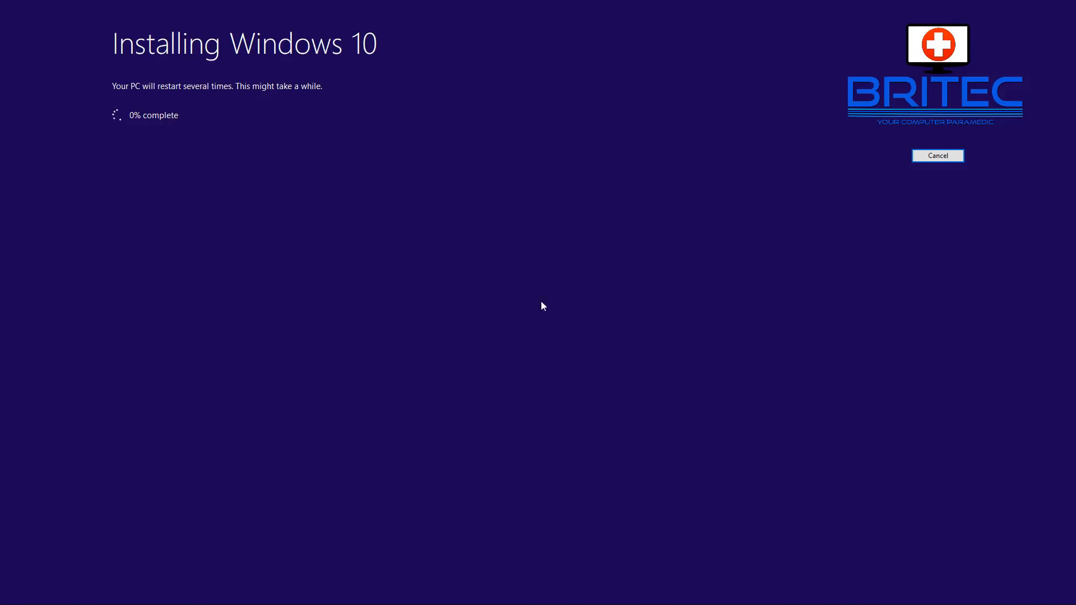
mouse_move(752, 359)
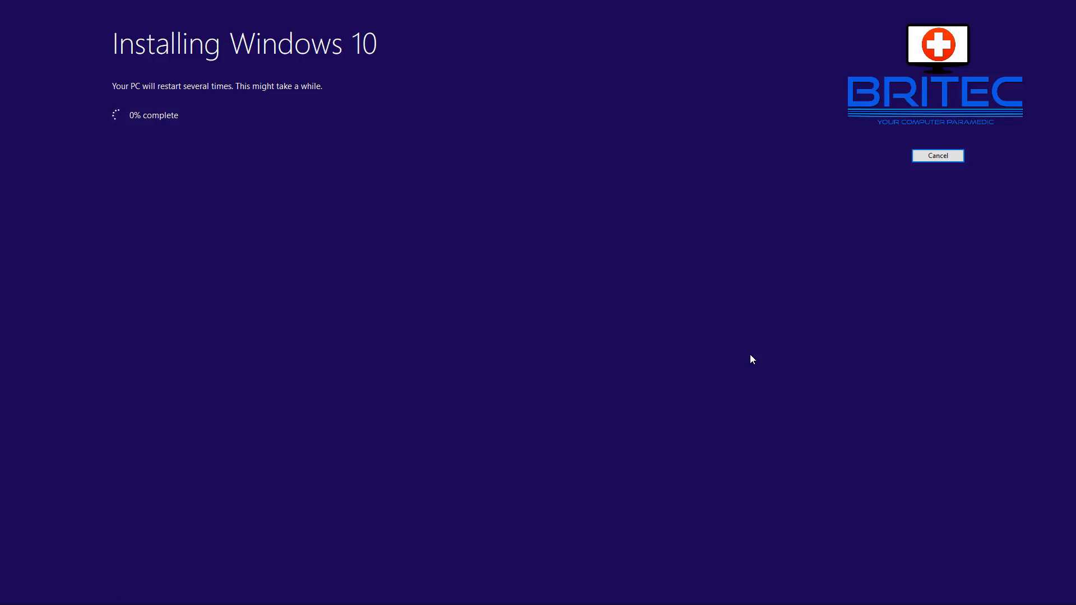
mouse_move(142, 50)
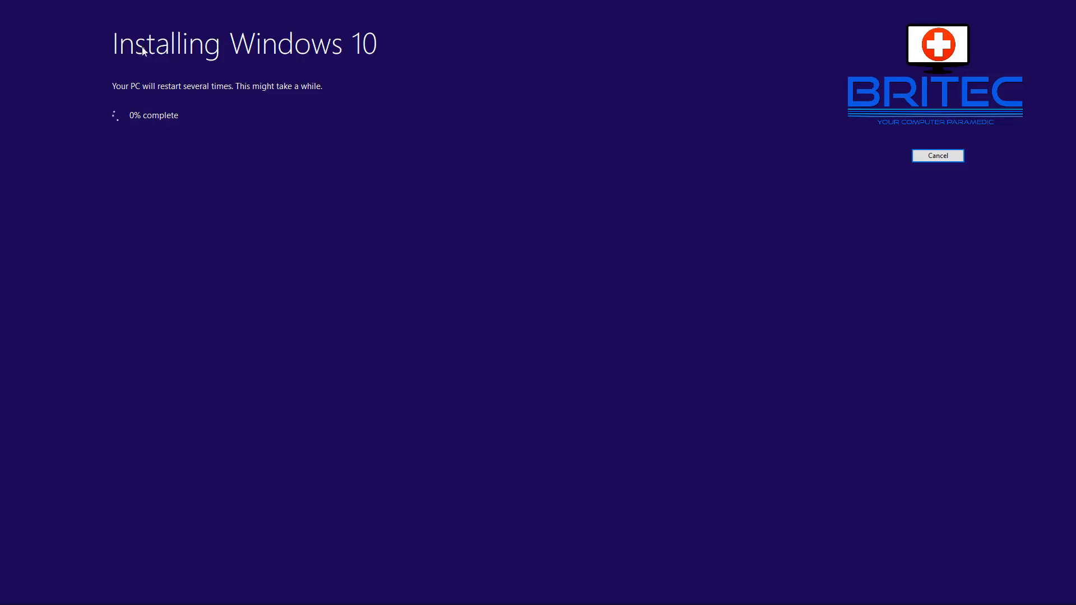
mouse_move(382, 60)
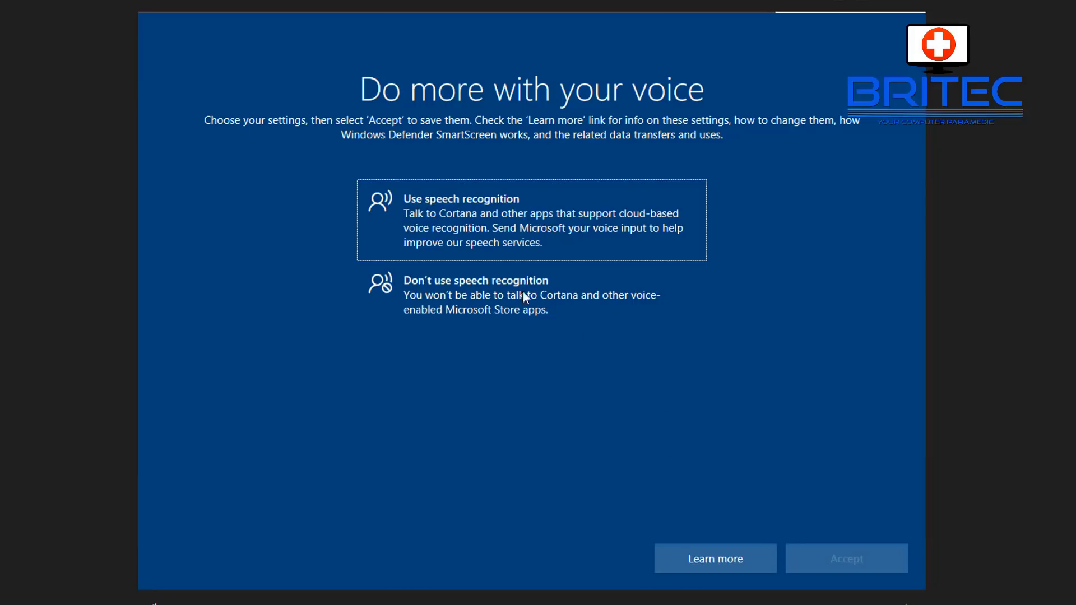
Decline online speech recognition and location, and accept the Find my device choice
left_click(531, 294)
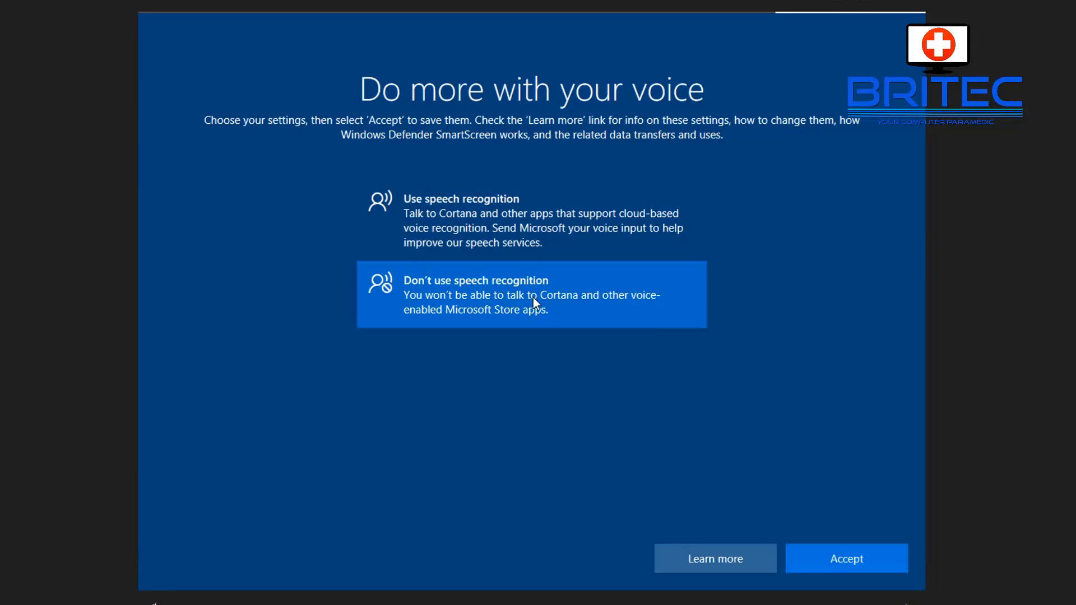
left_click(846, 559)
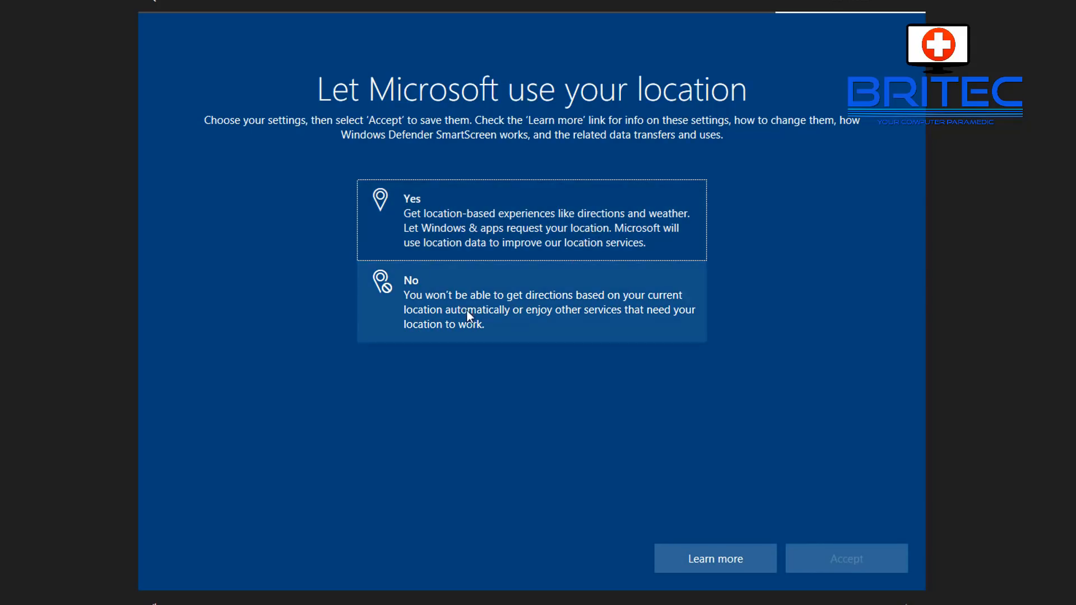
left_click(531, 302)
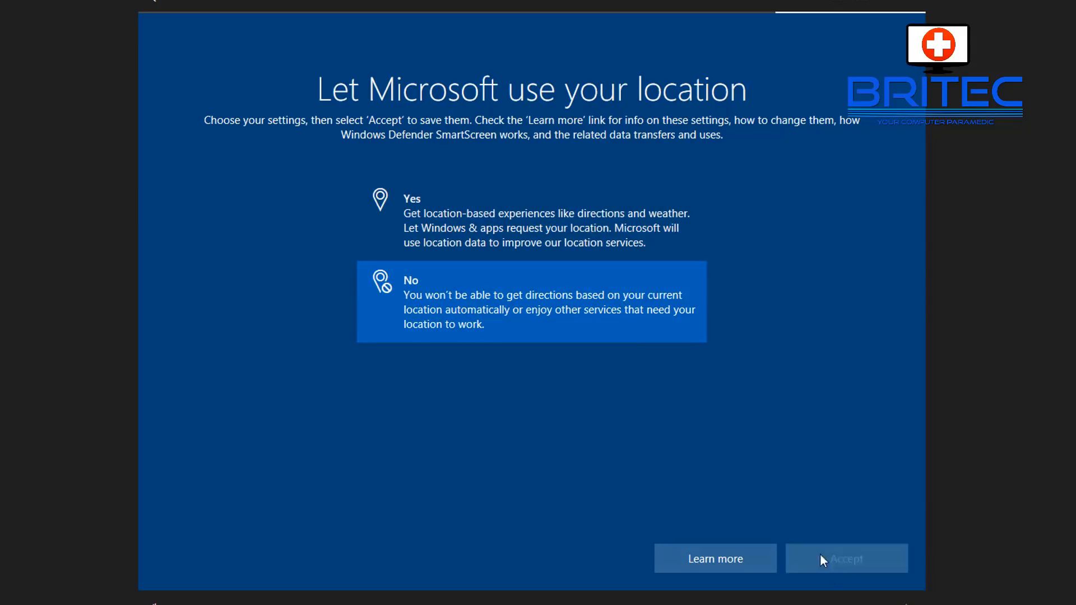
left_click(846, 559)
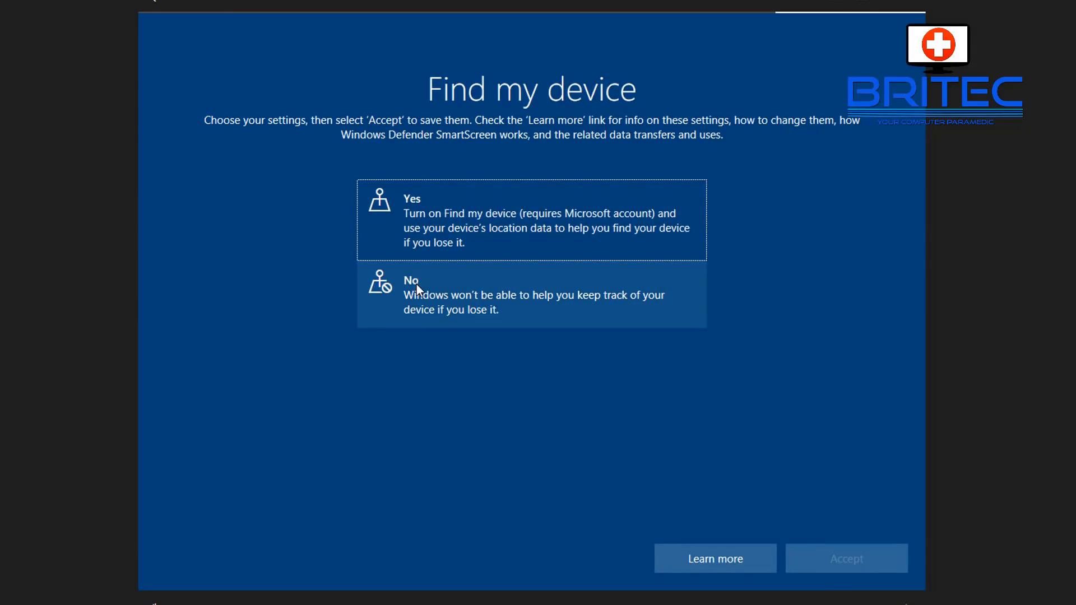
mouse_move(428, 278)
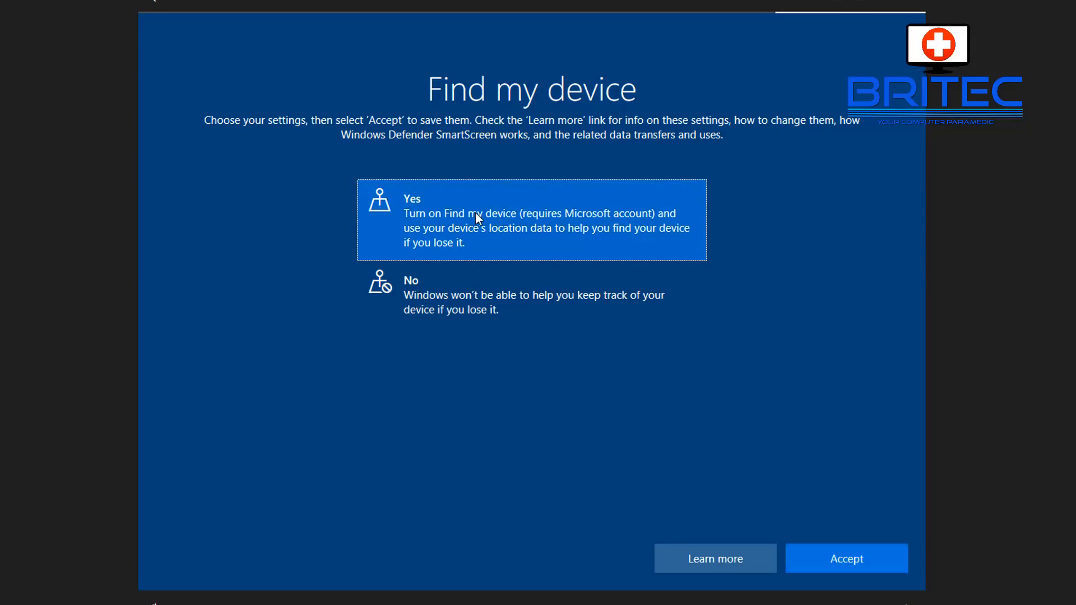
left_click(845, 559)
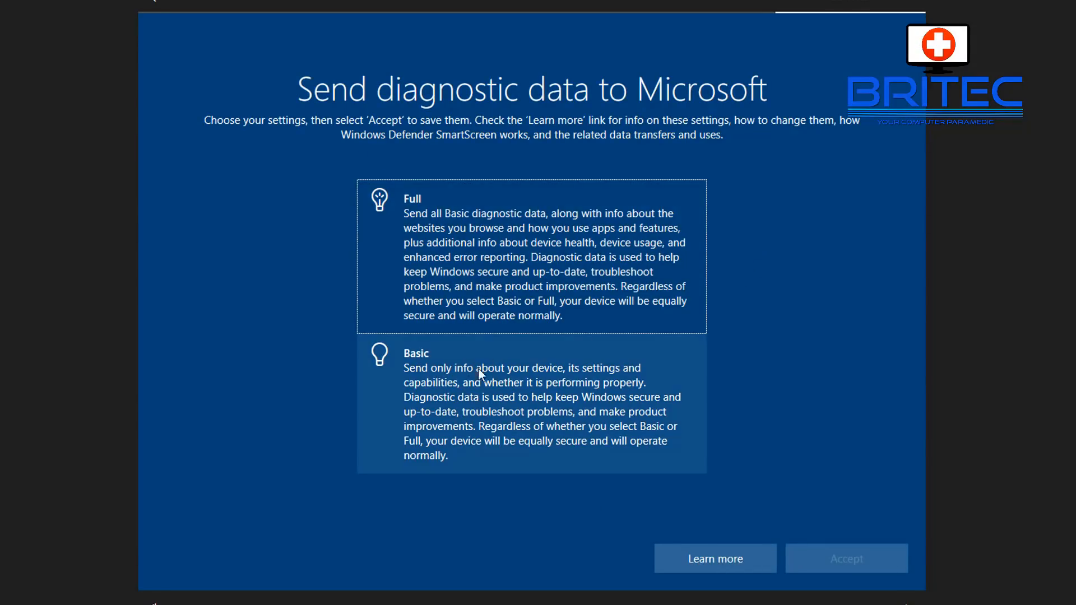
Choose Basic diagnostic data and refuse sending inking and typing data
left_click(531, 404)
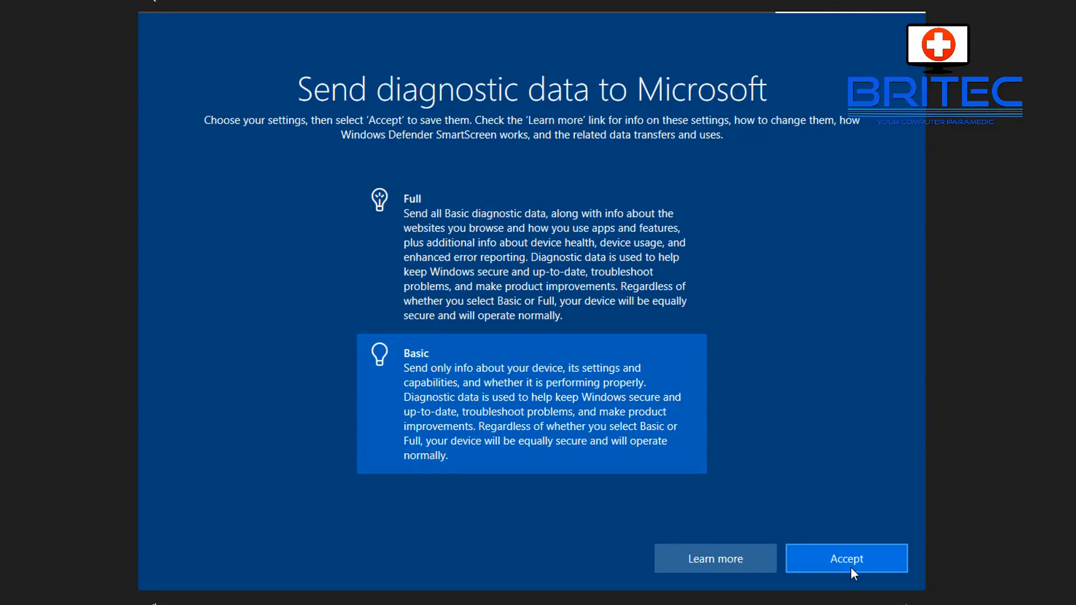
left_click(846, 558)
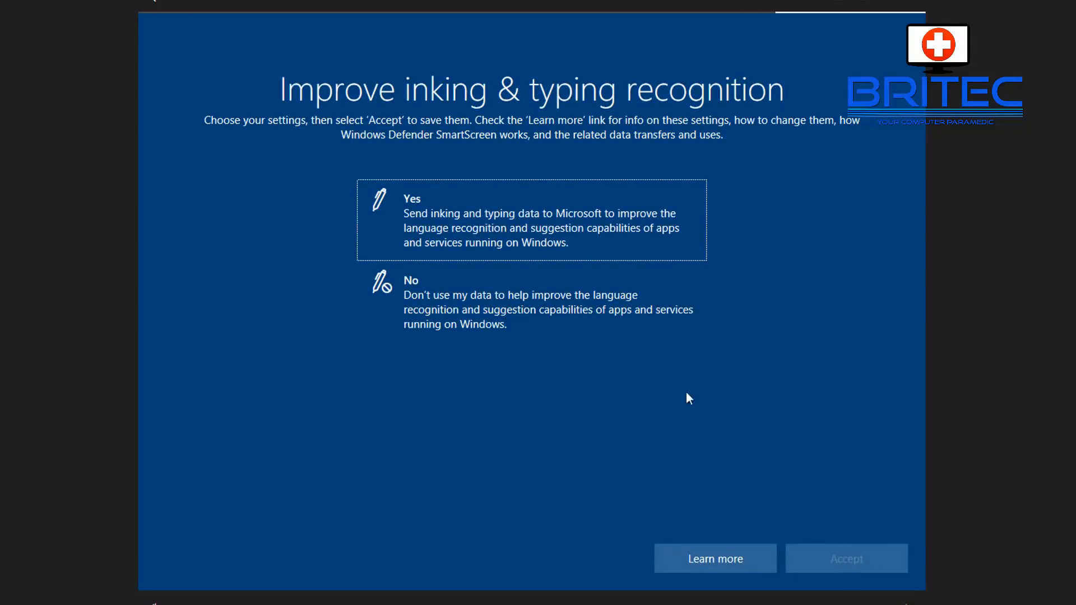
left_click(542, 303)
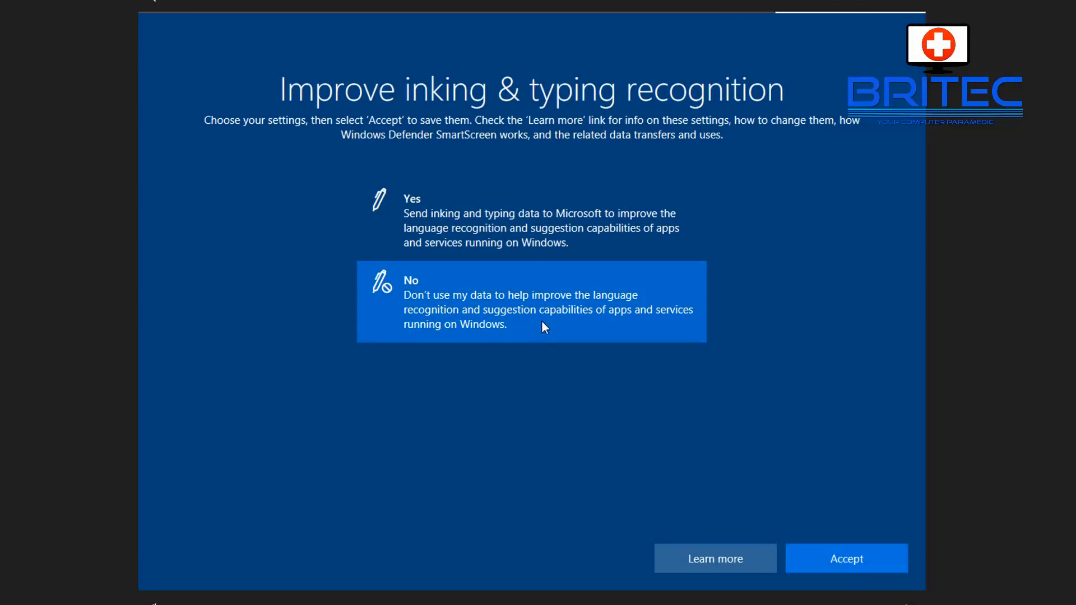
left_click(845, 558)
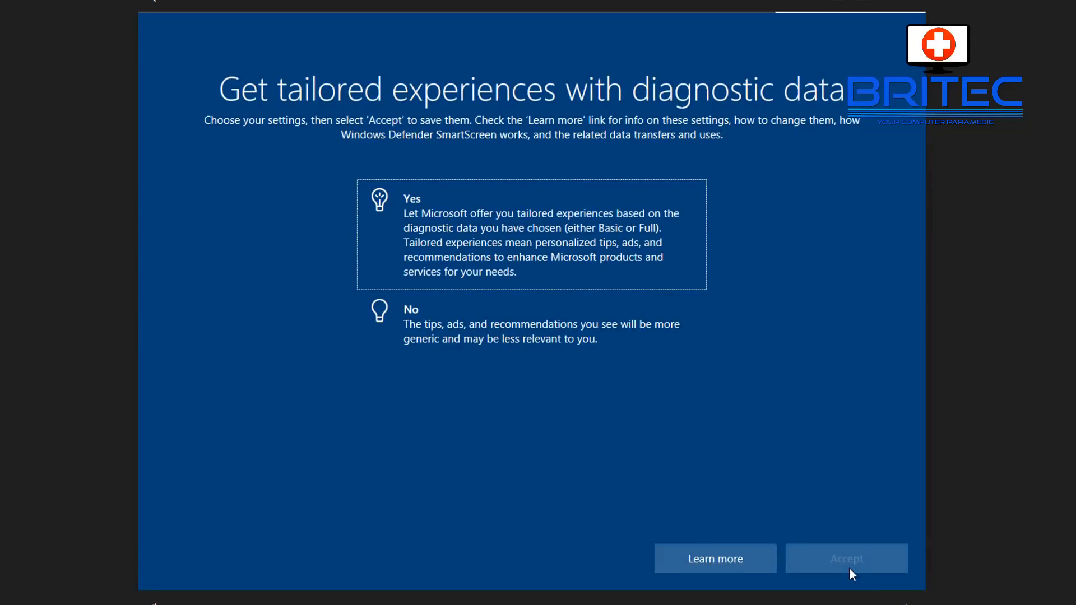
mouse_move(825, 152)
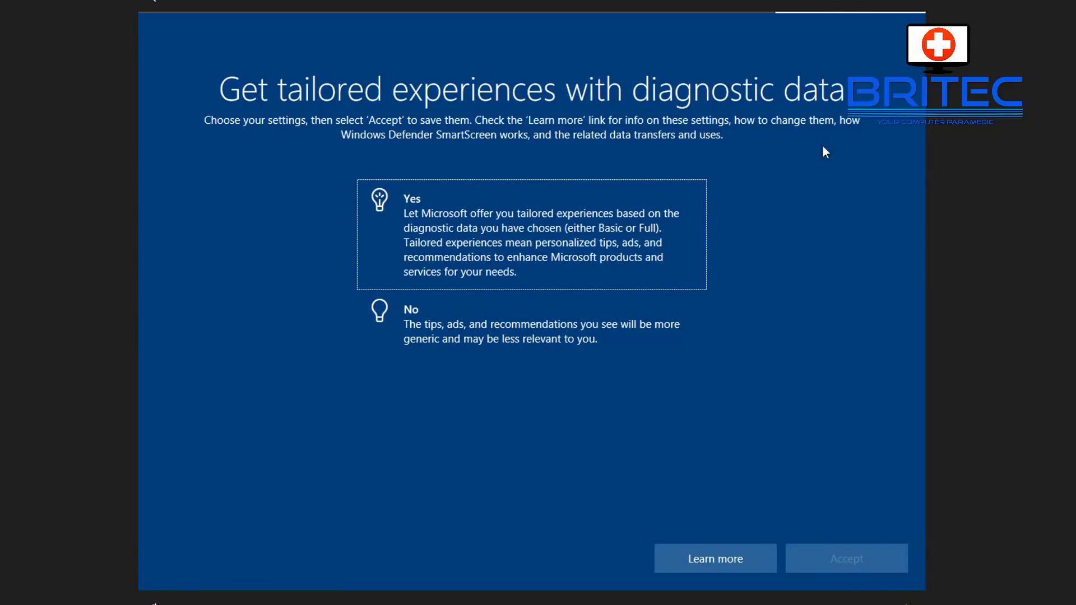
Turn off tailored experiences and stop apps from using the advertising ID
left_click(531, 323)
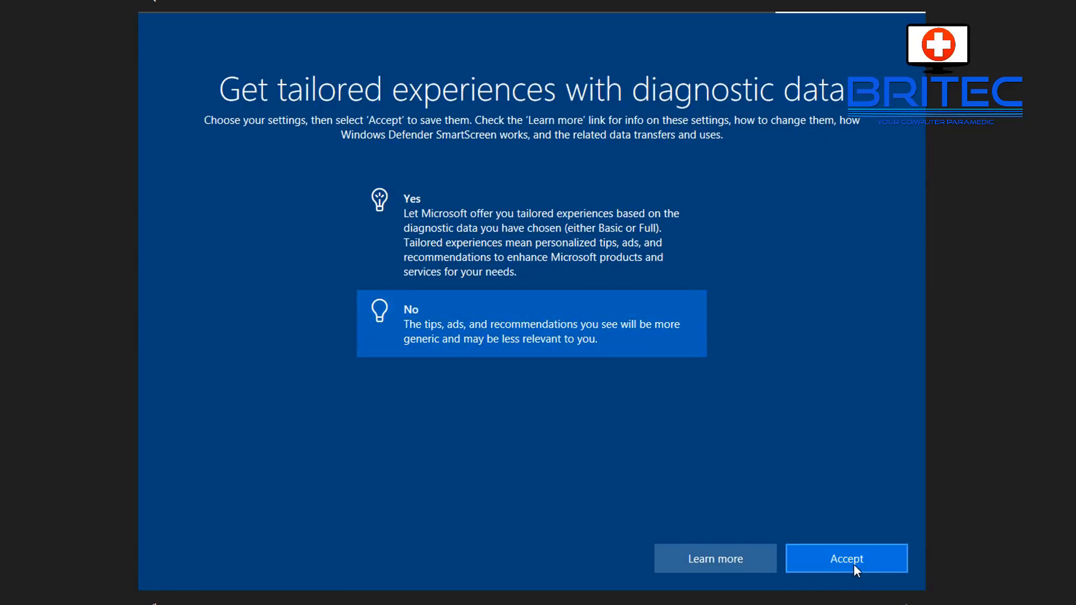
left_click(845, 558)
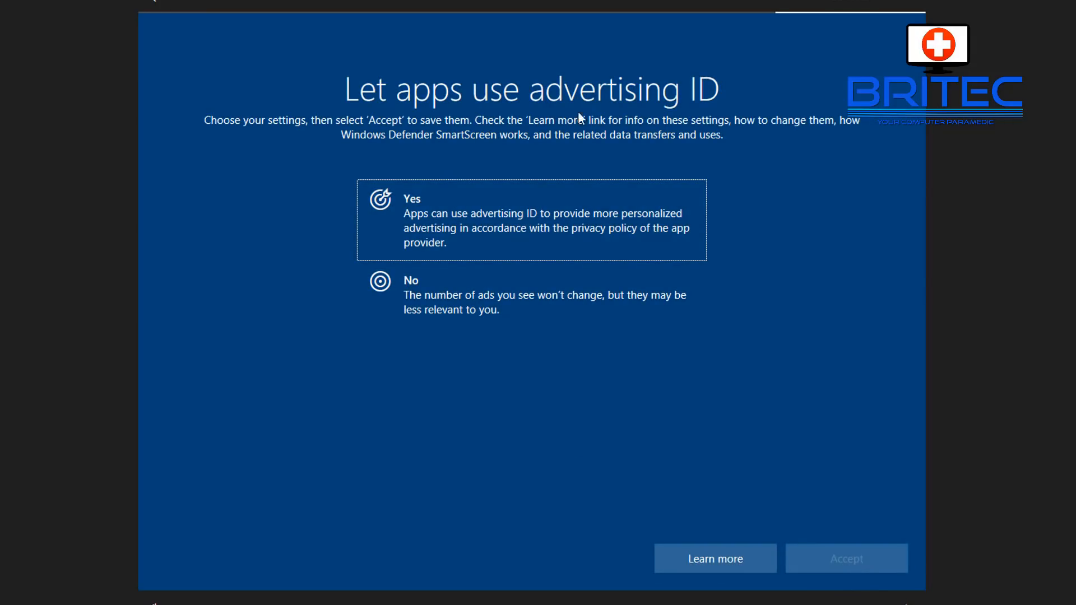
left_click(529, 296)
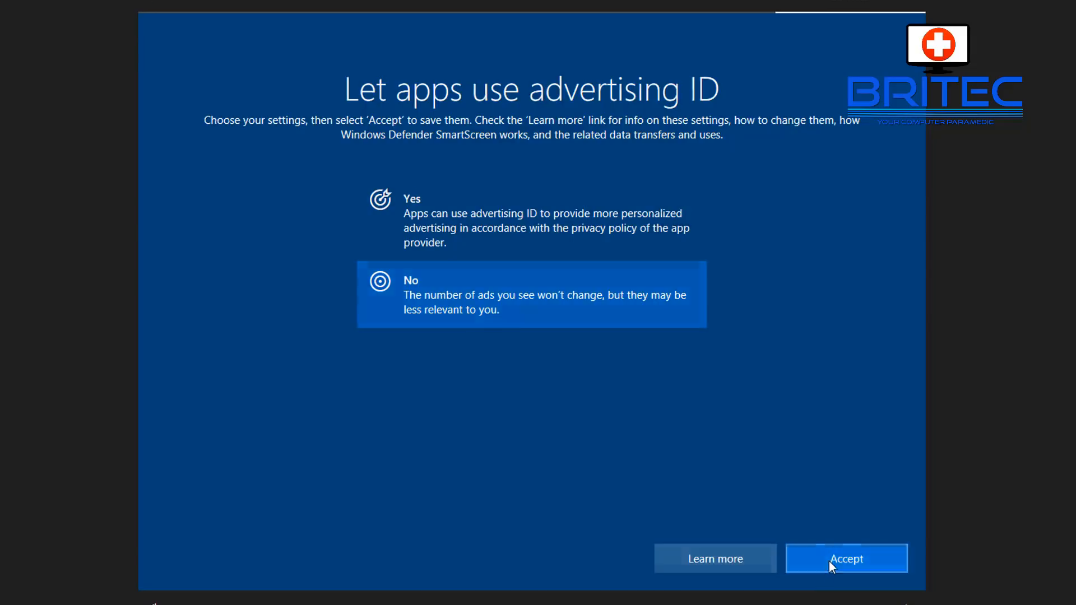
left_click(846, 558)
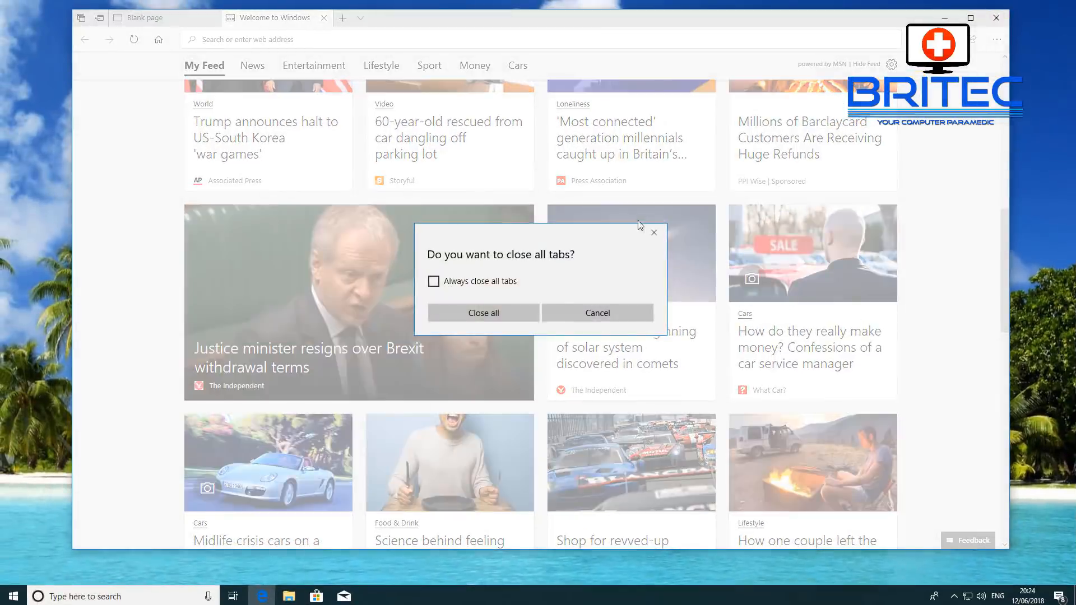
Close Microsoft Edge with all its tabs, leaving the clean upgraded desktop
left_click(483, 313)
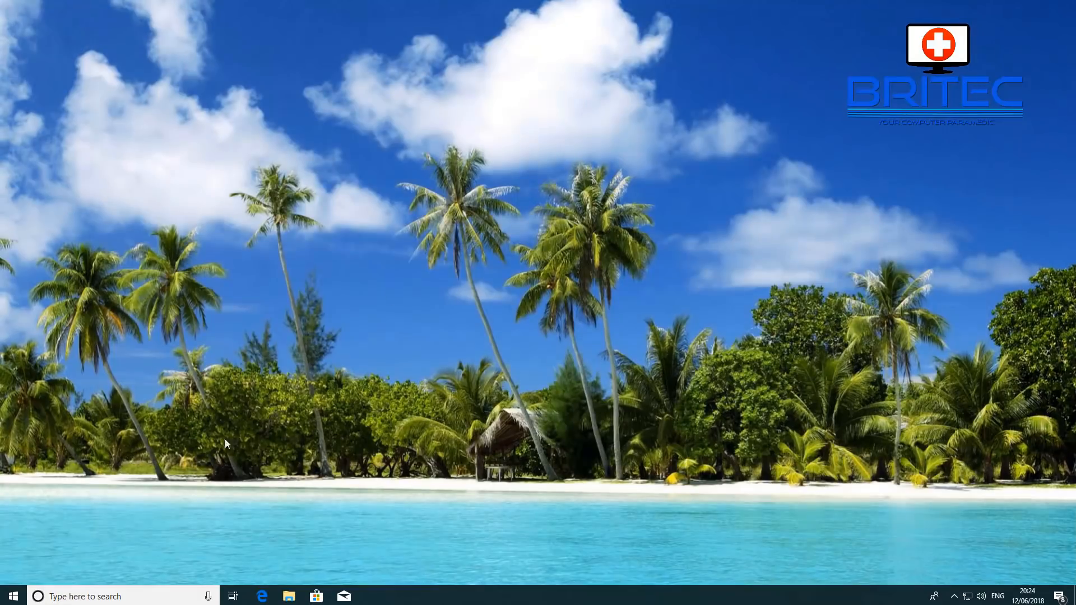
mouse_move(432, 462)
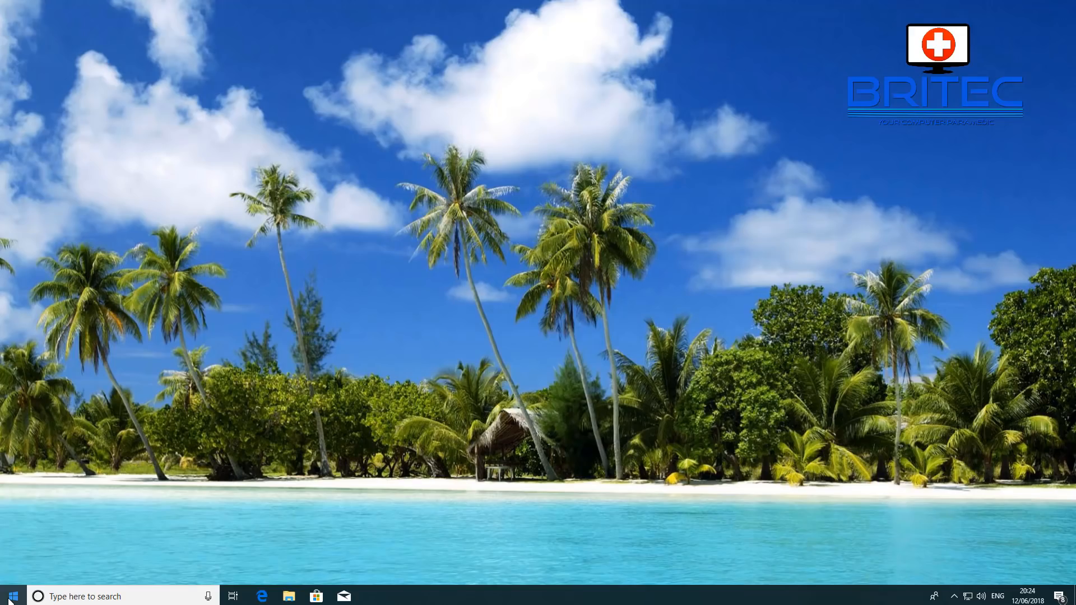
right_click(11, 596)
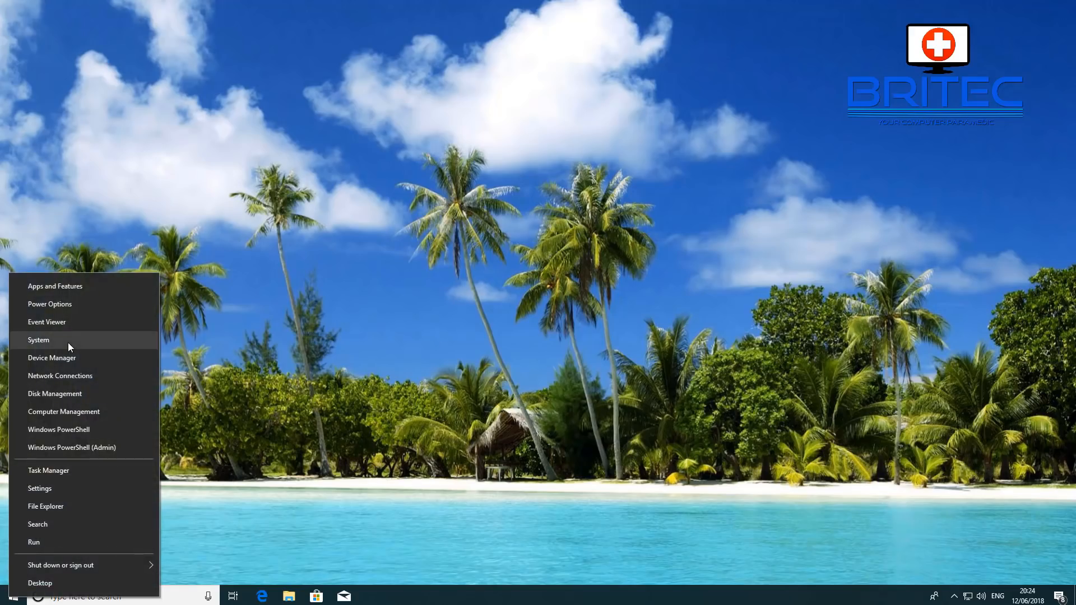
left_click(39, 488)
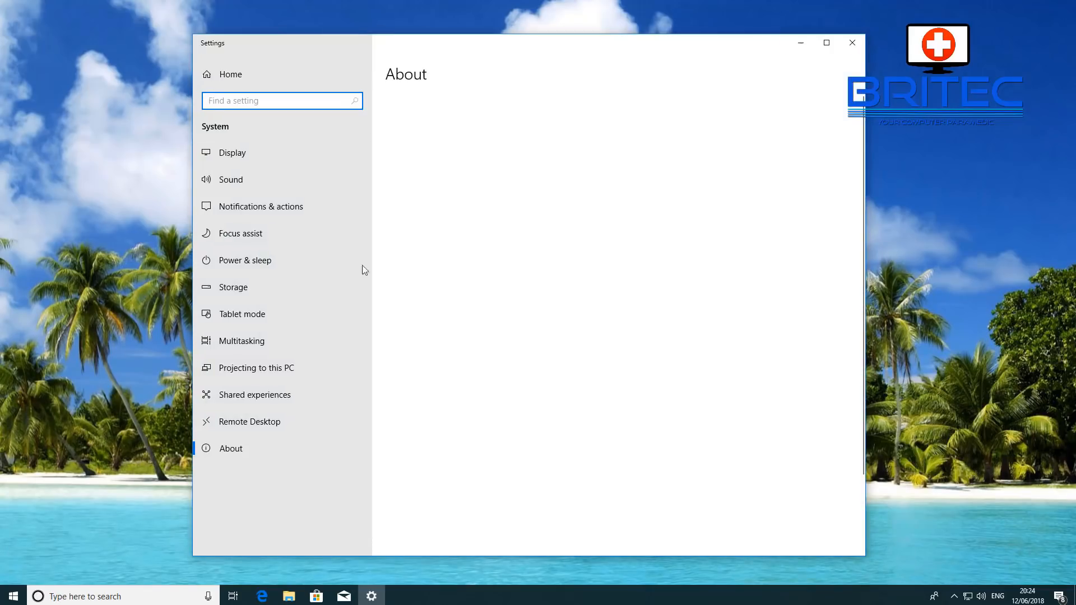
left_click(230, 449)
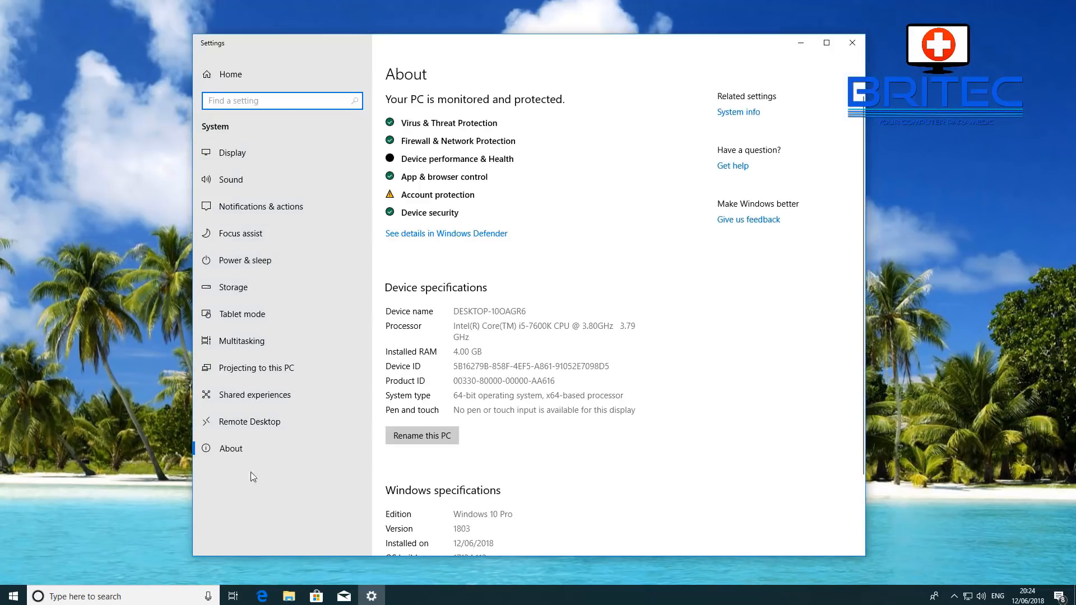
scroll("down", 3)
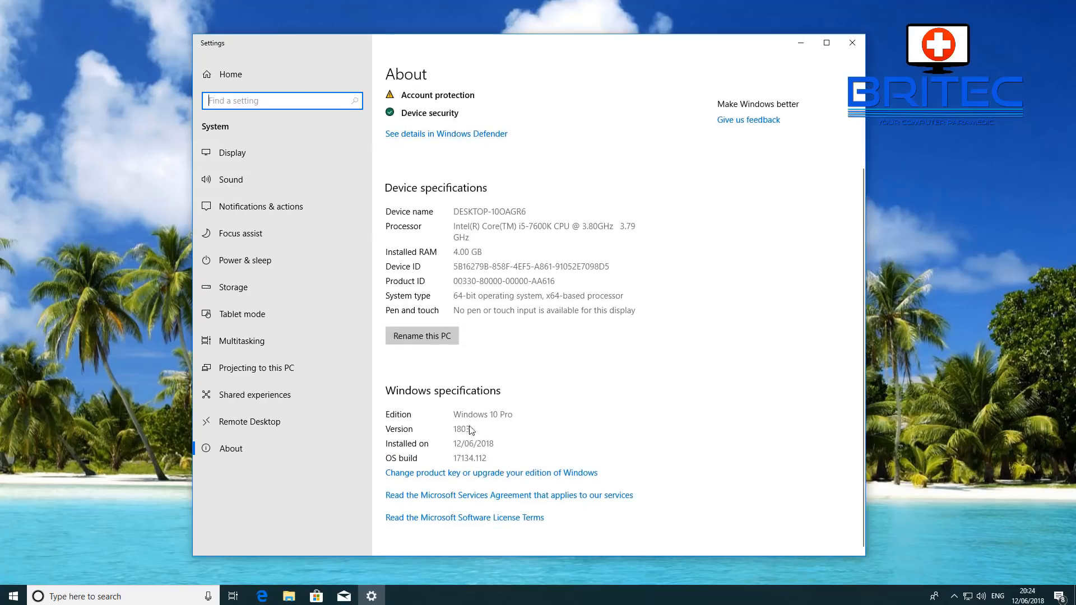
mouse_move(520, 465)
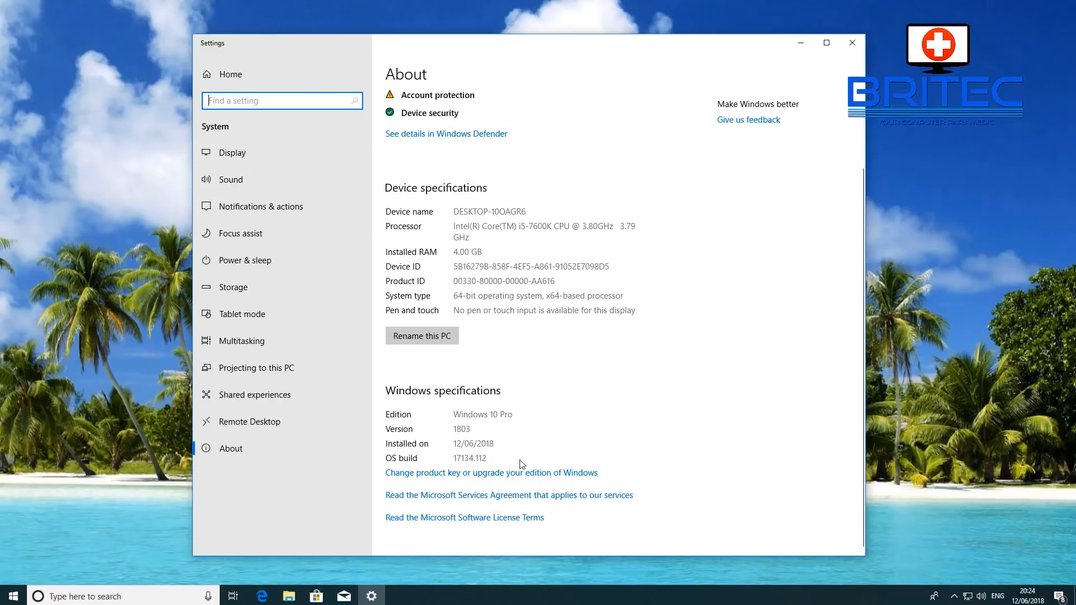
mouse_move(853, 43)
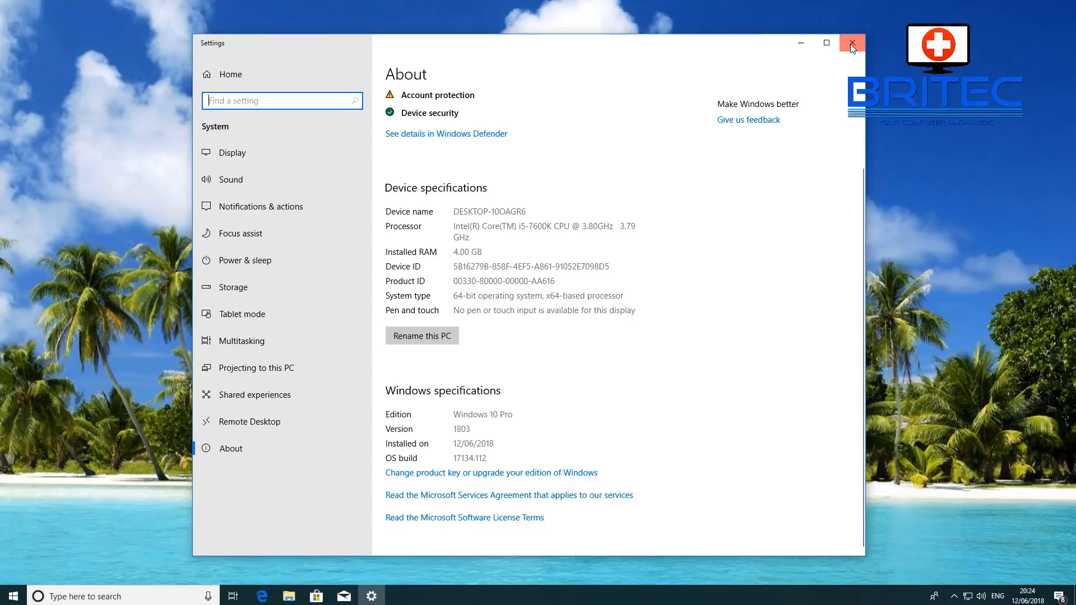
left_click(852, 42)
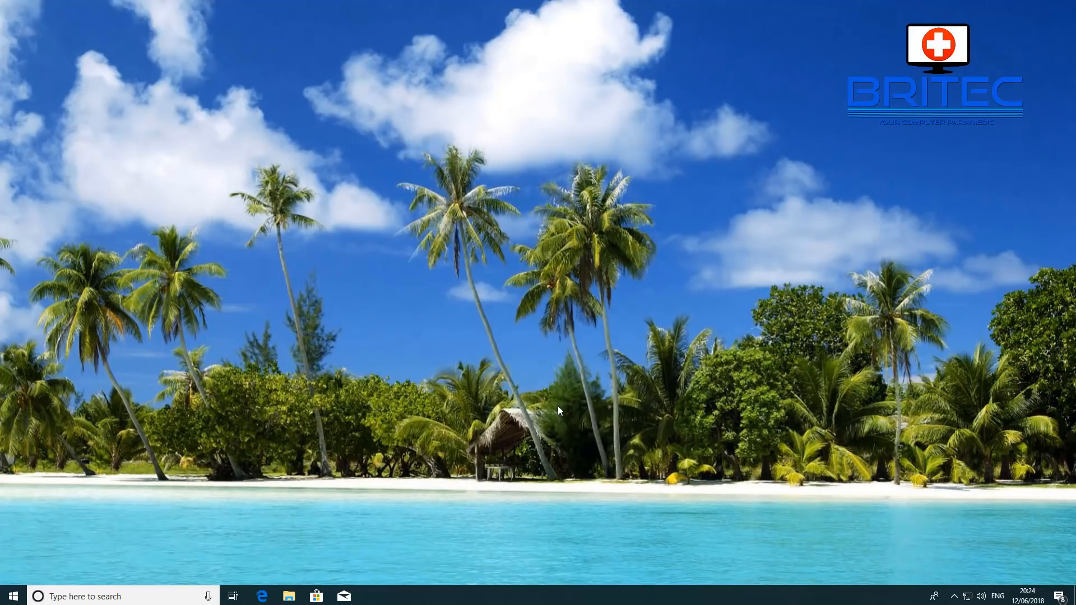
mouse_move(493, 437)
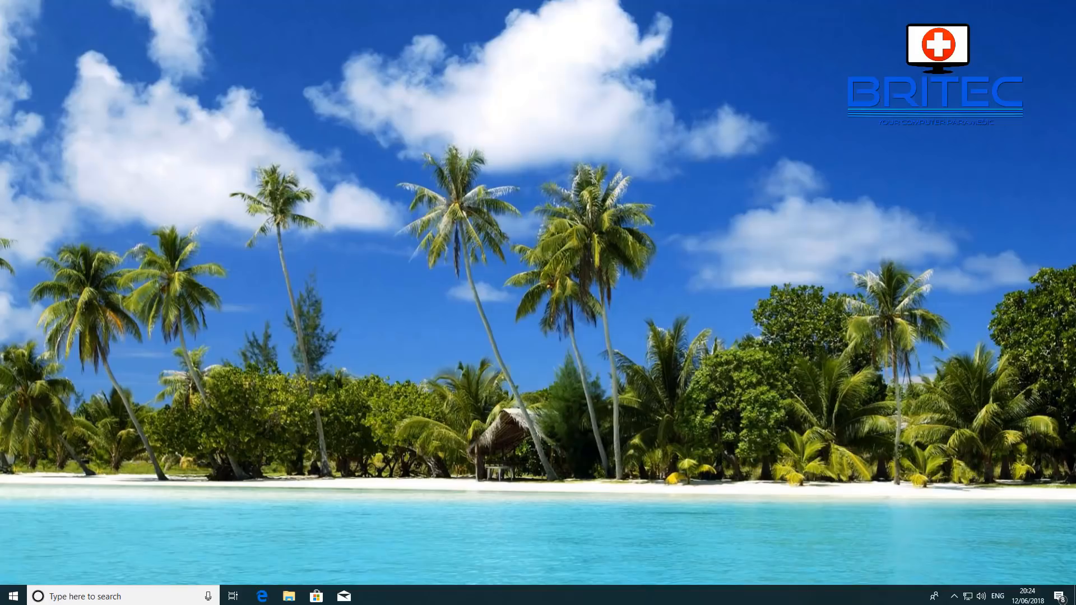
Subscribe to the Britec channel on its YouTube page
left_click(262, 596)
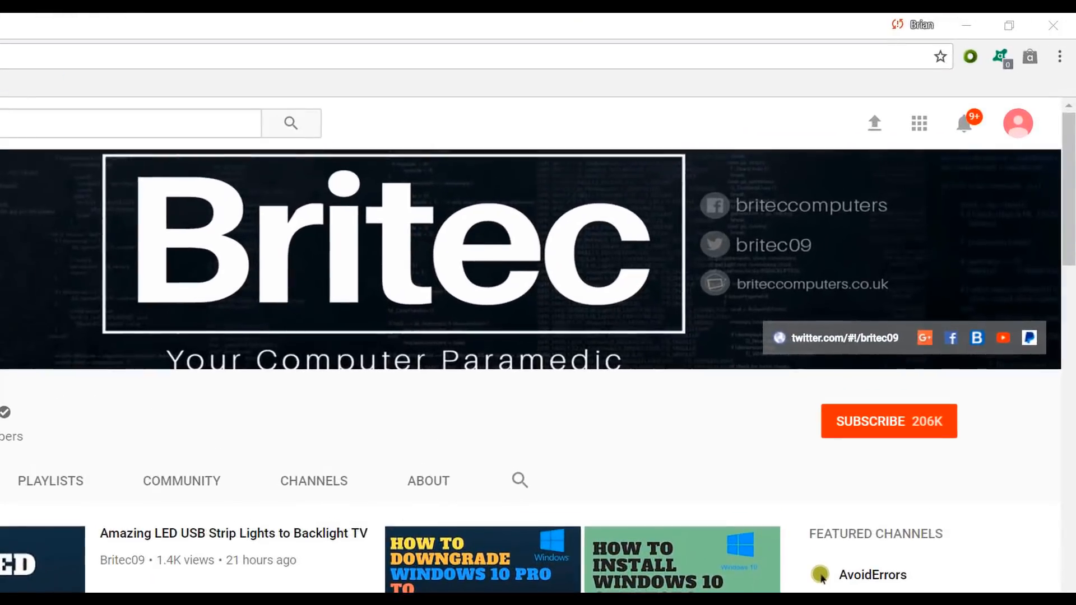
mouse_move(903, 432)
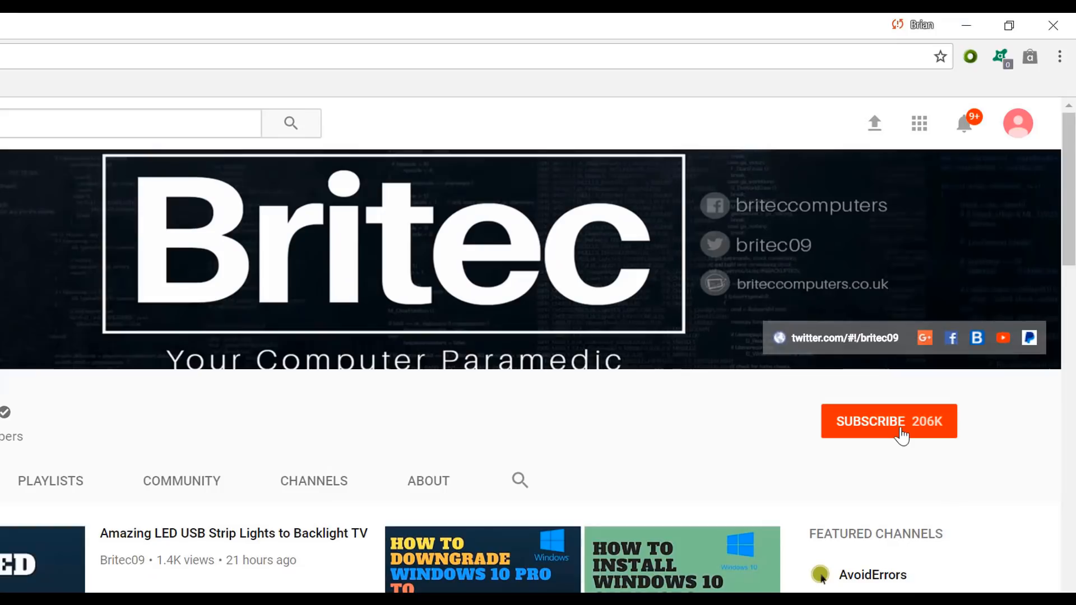
left_click(888, 421)
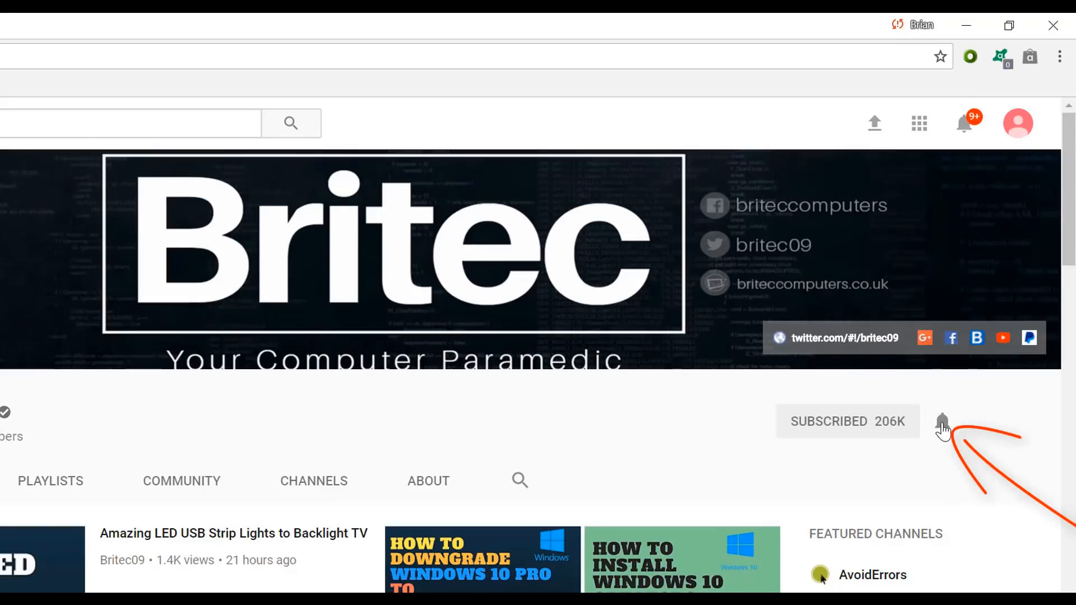
mouse_move(928, 507)
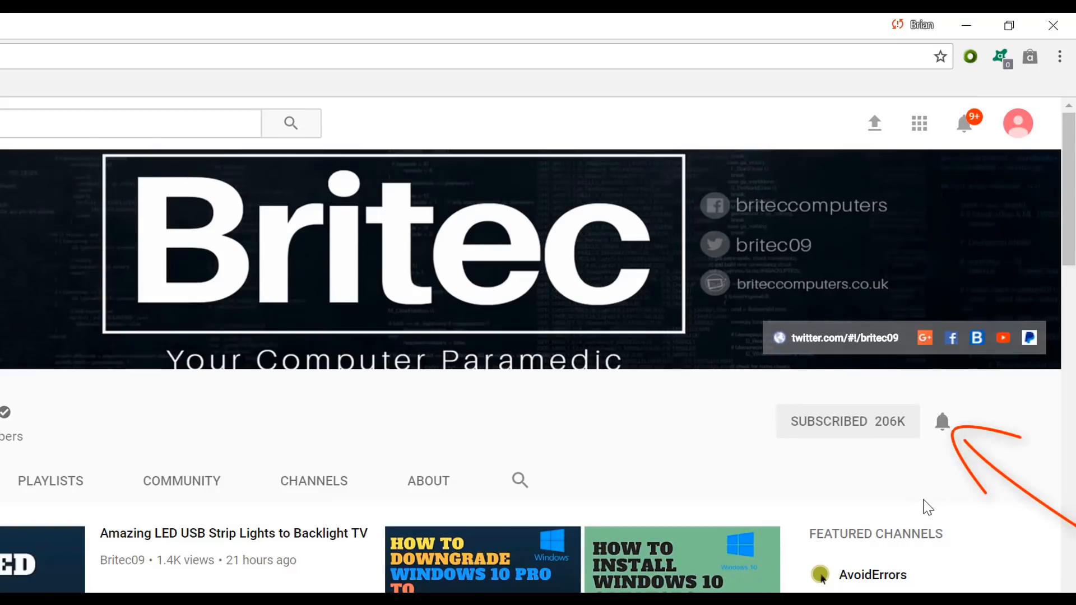